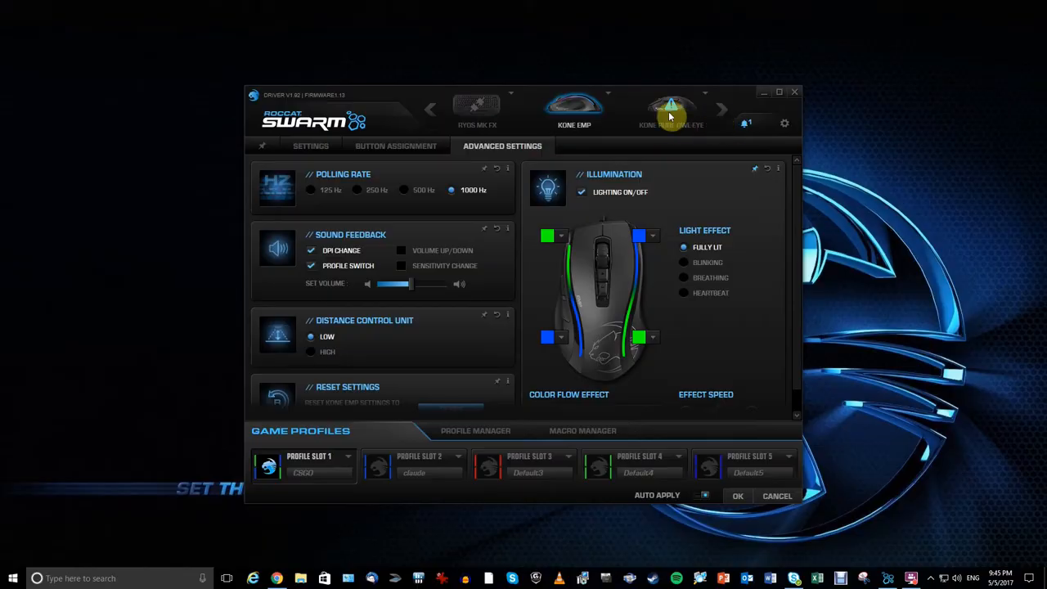
mouse_move(671, 107)
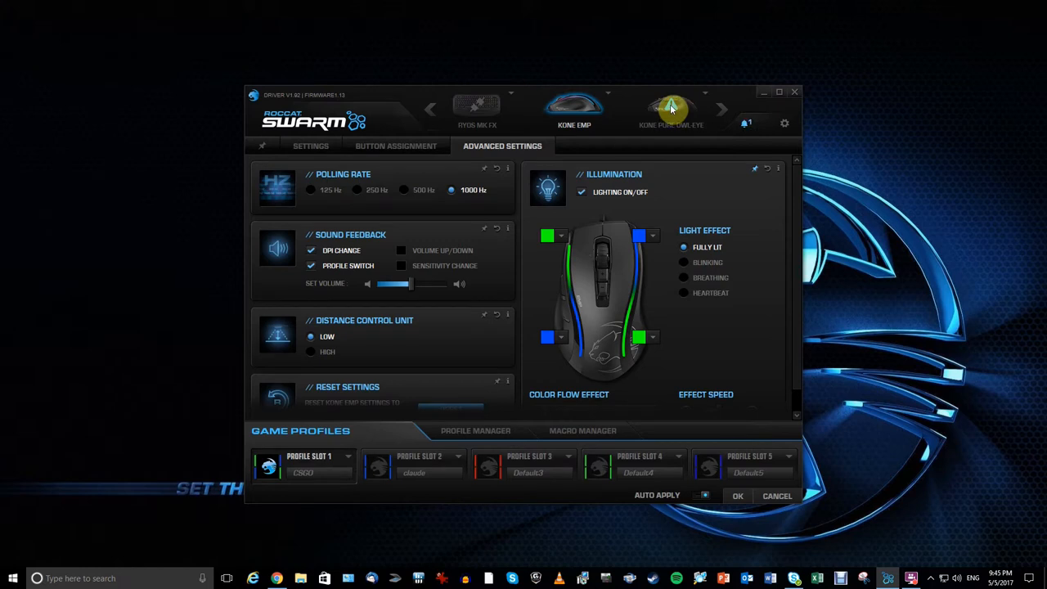
- Switch the device bar to the Kone Pure Owl-Eye mouse
left_click(670, 107)
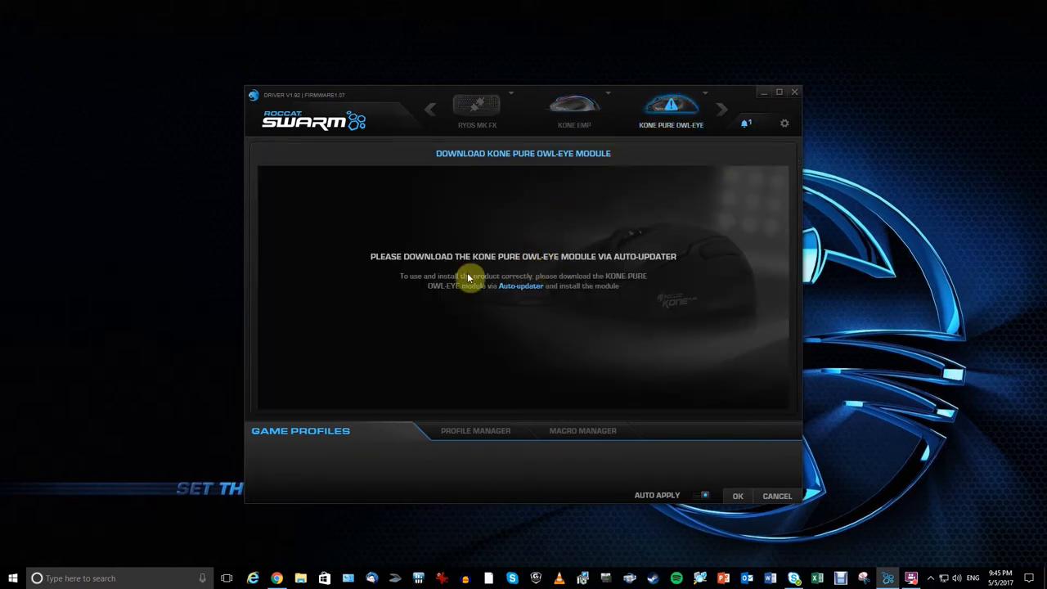
- Follow the Auto-updater link to the Swarm settings showing V1.92 and a new version
left_click(784, 122)
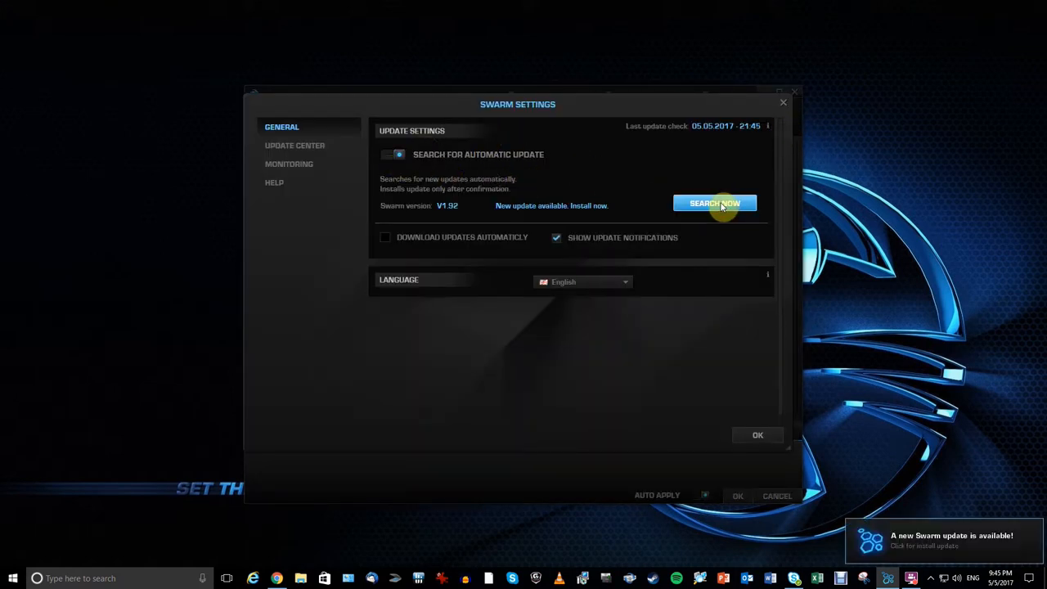
mouse_move(749, 178)
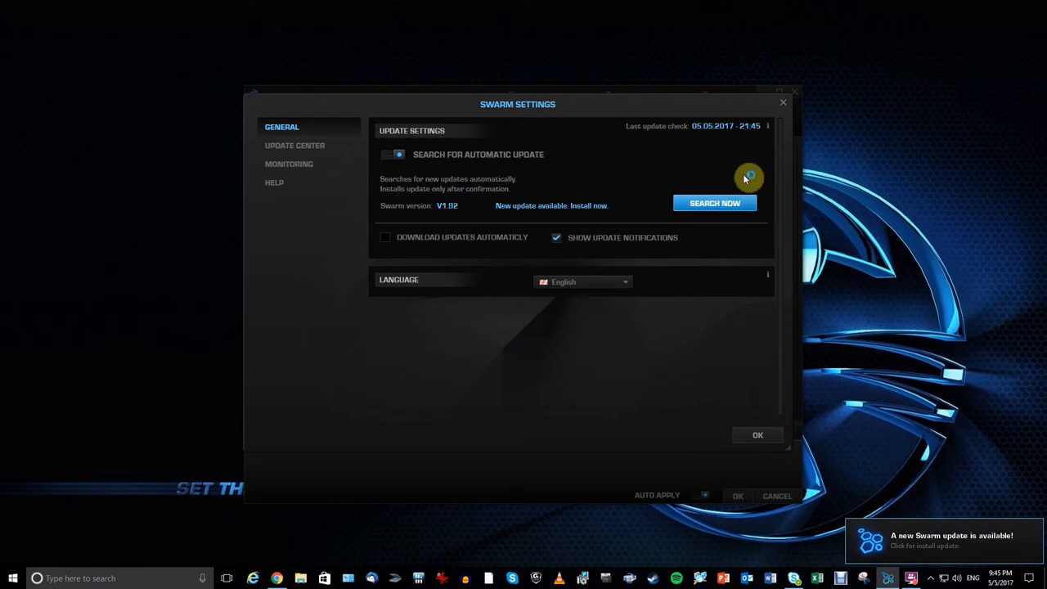
mouse_move(743, 179)
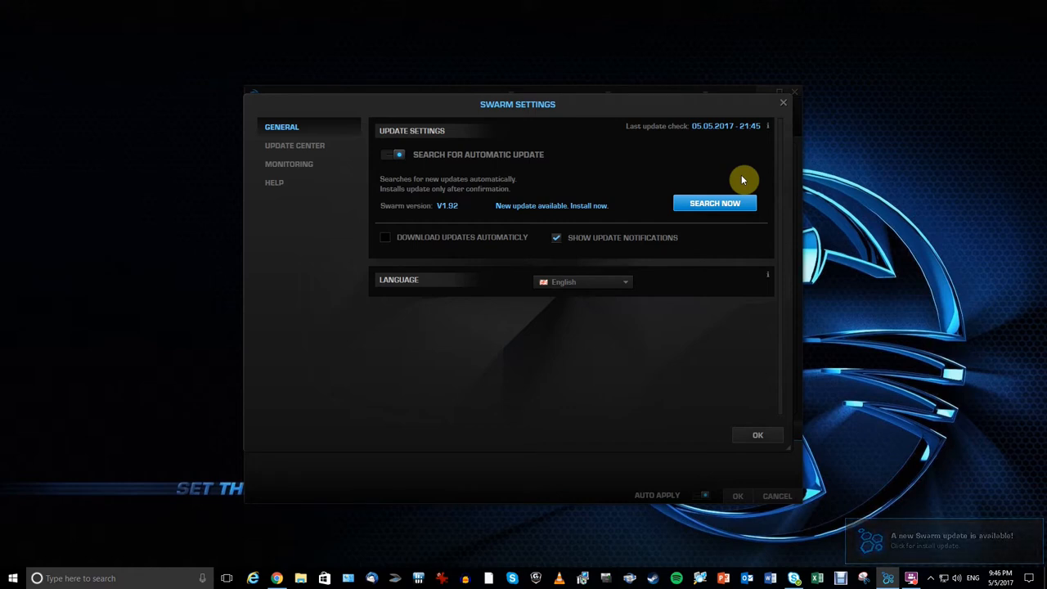
mouse_move(605, 217)
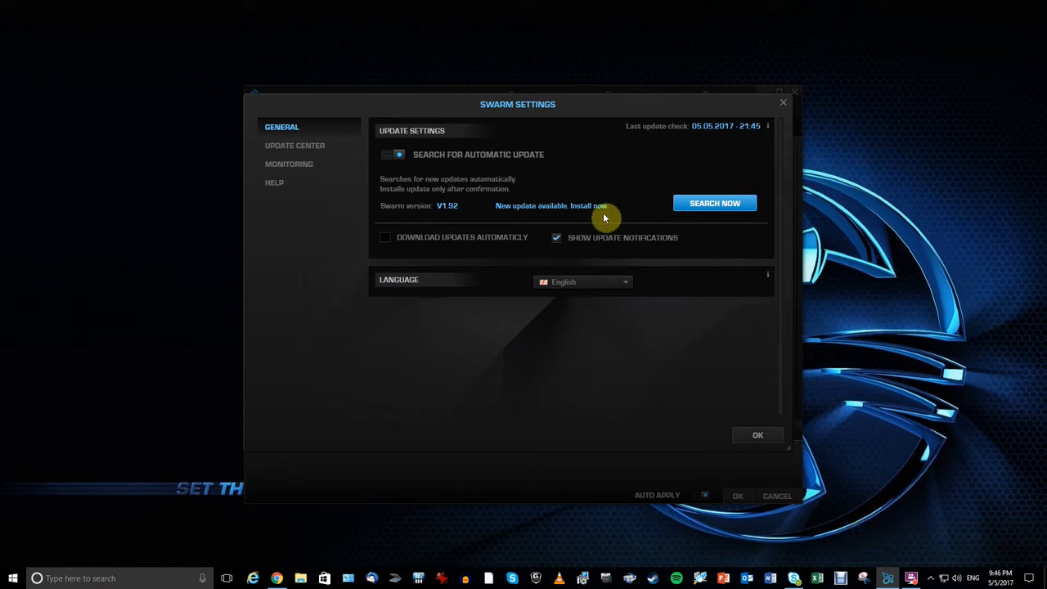
mouse_move(454, 203)
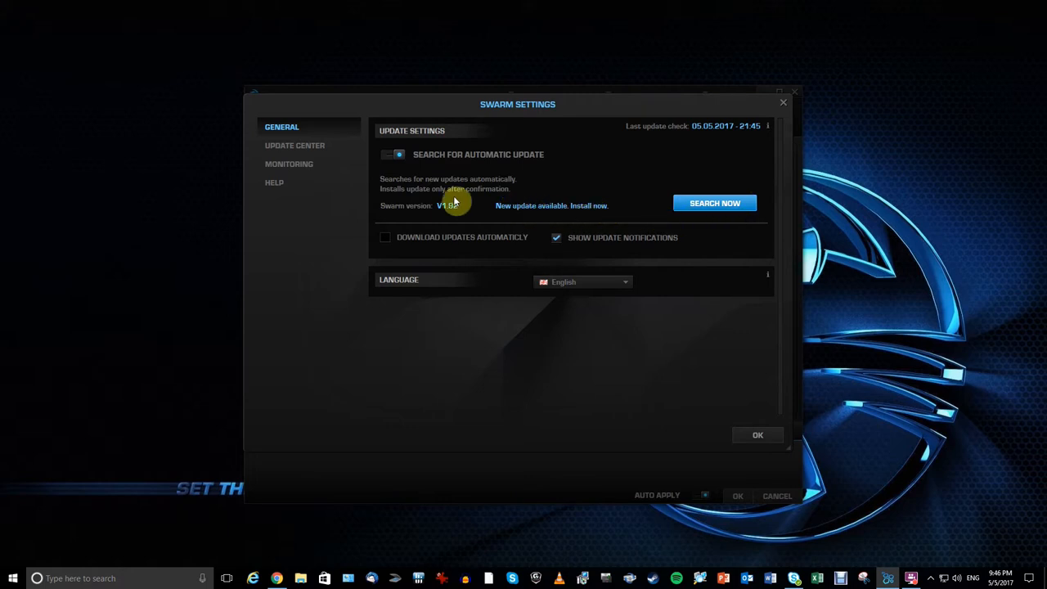
mouse_move(436, 160)
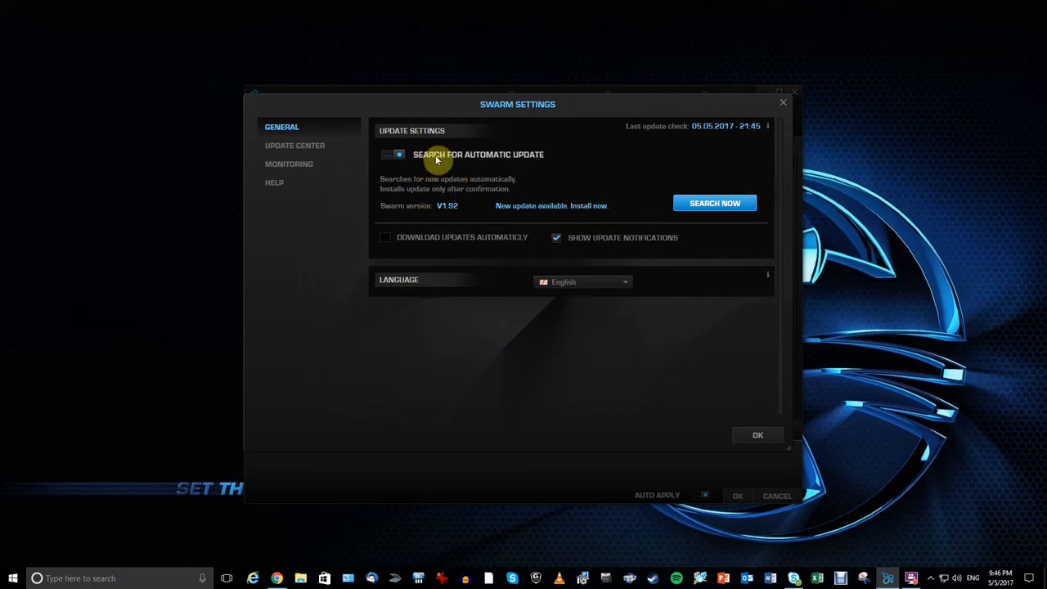
- Start downloading the Swarm software update from the Update Center
left_click(295, 145)
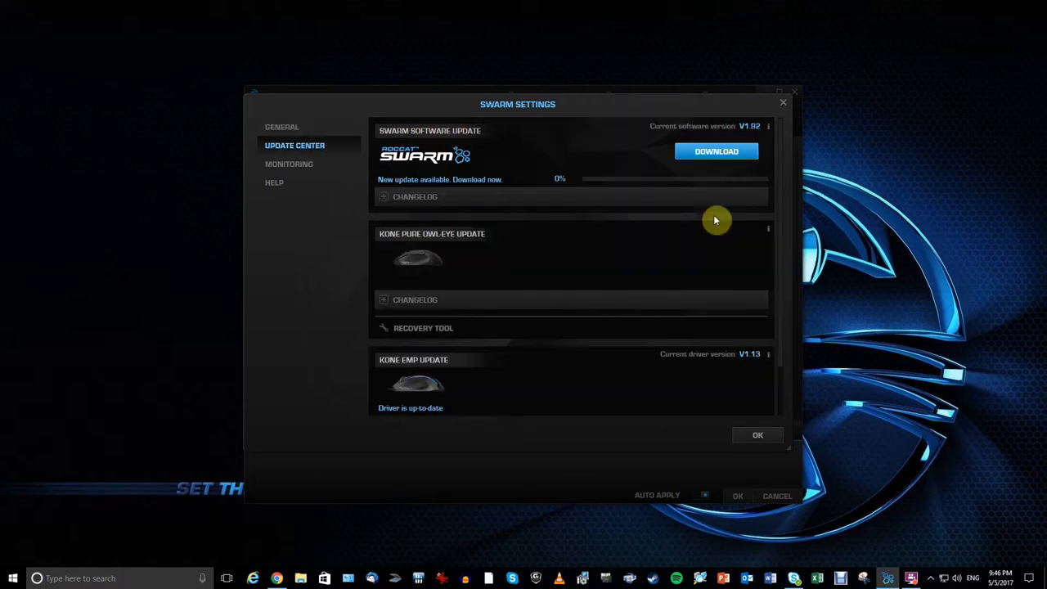
left_click(715, 152)
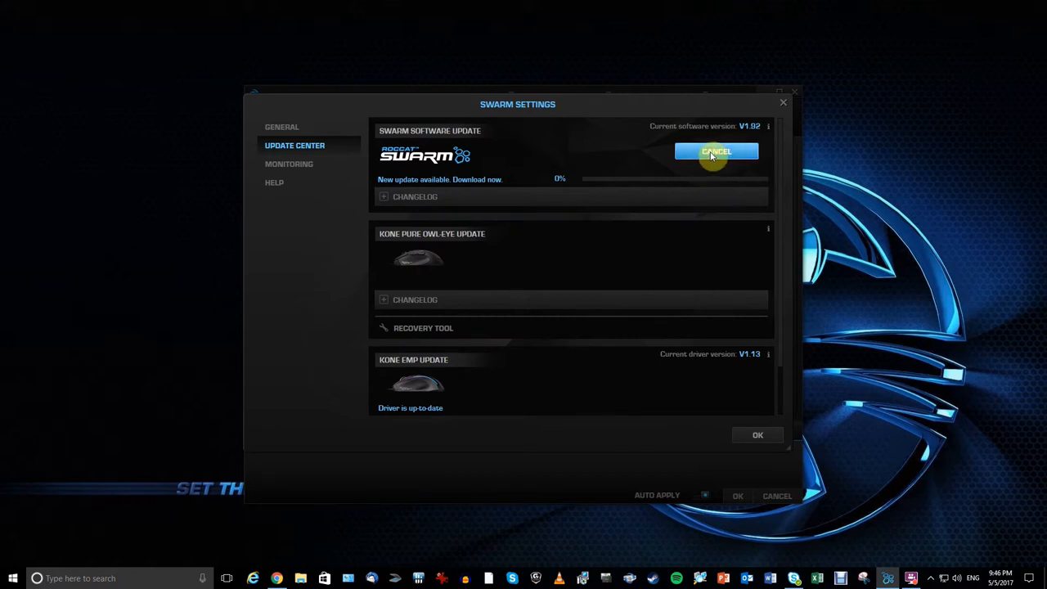
mouse_move(717, 151)
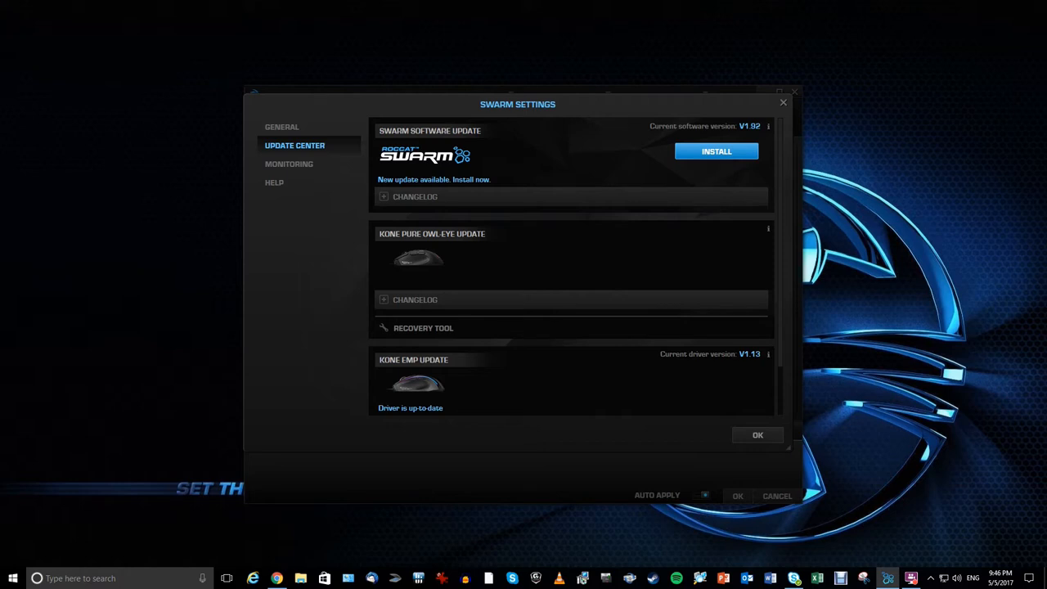
mouse_move(493, 243)
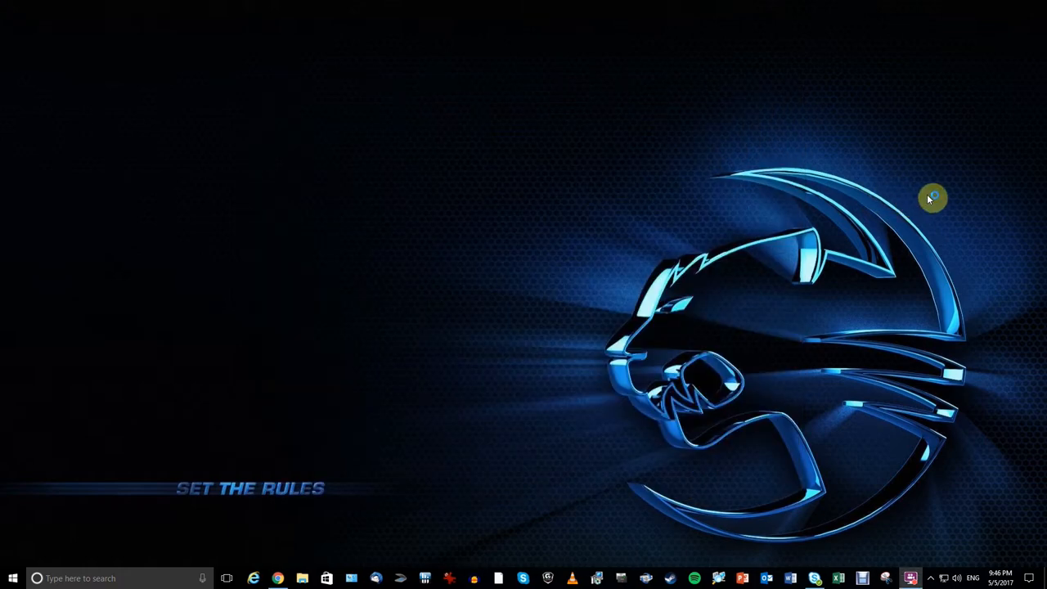
mouse_move(930, 198)
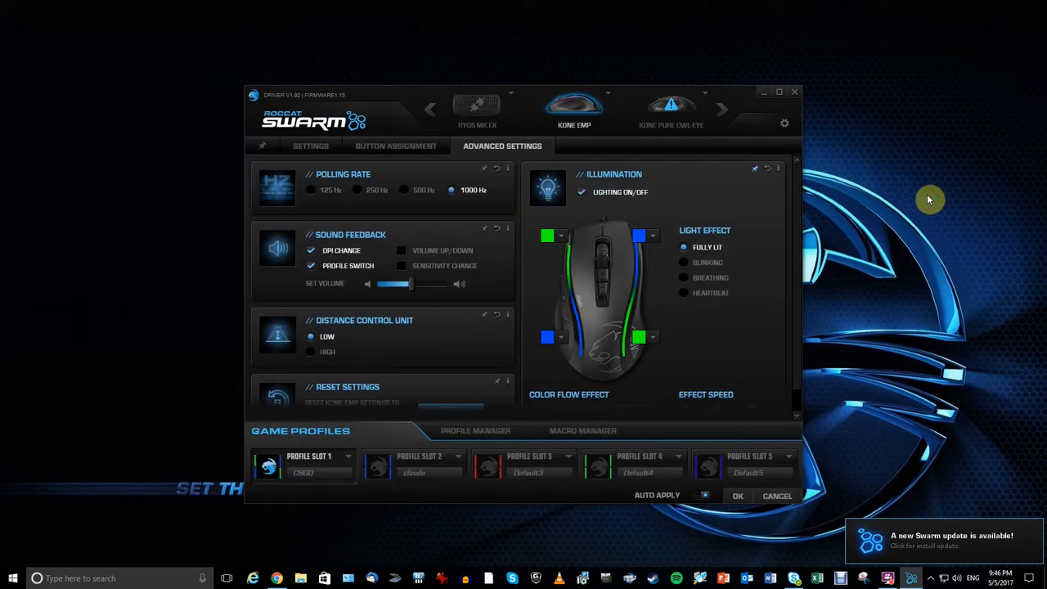
mouse_move(967, 500)
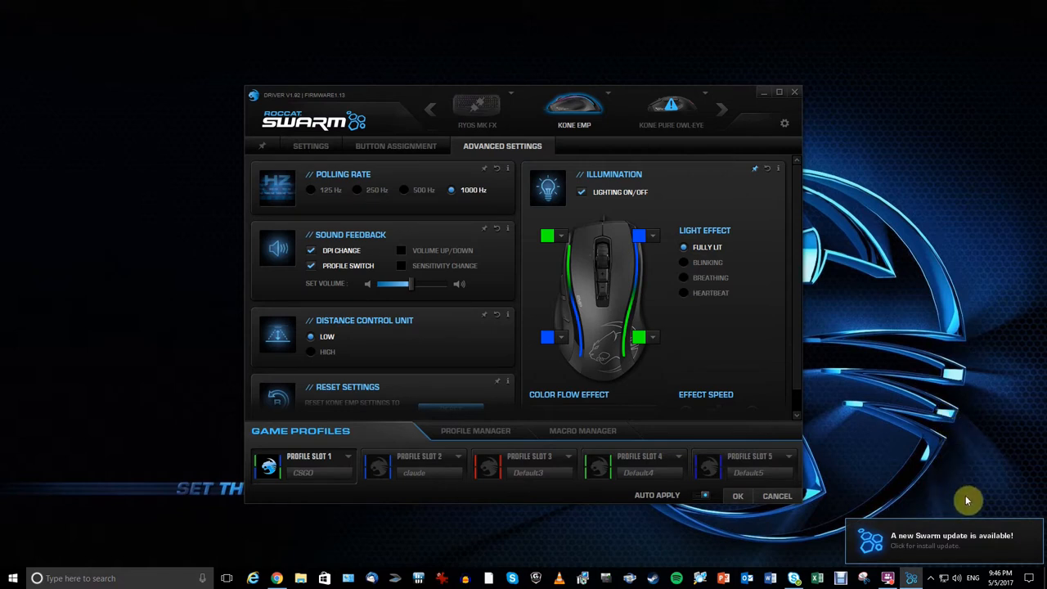
mouse_move(967, 516)
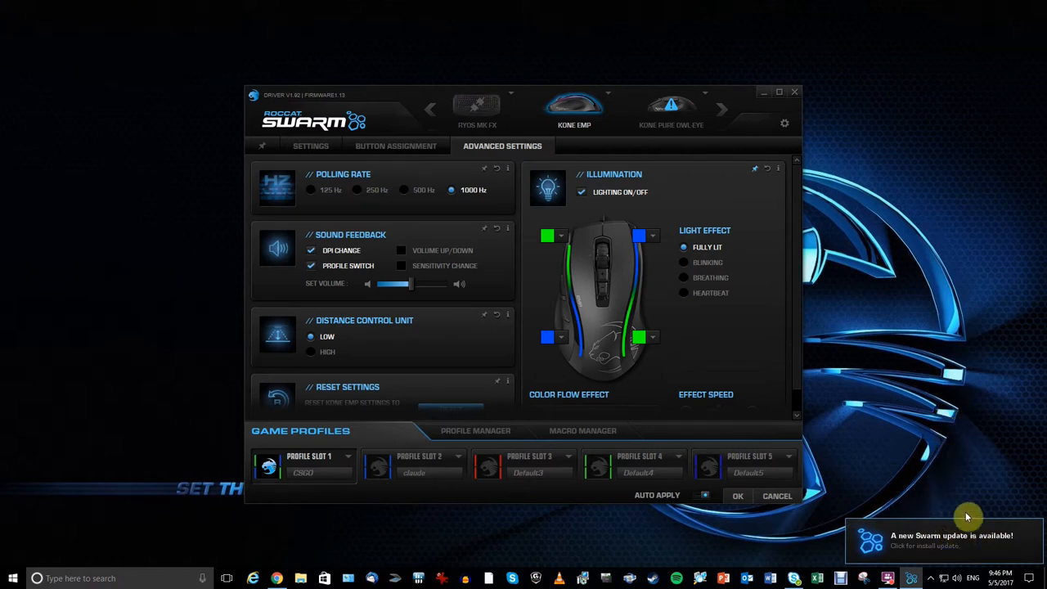
mouse_move(998, 528)
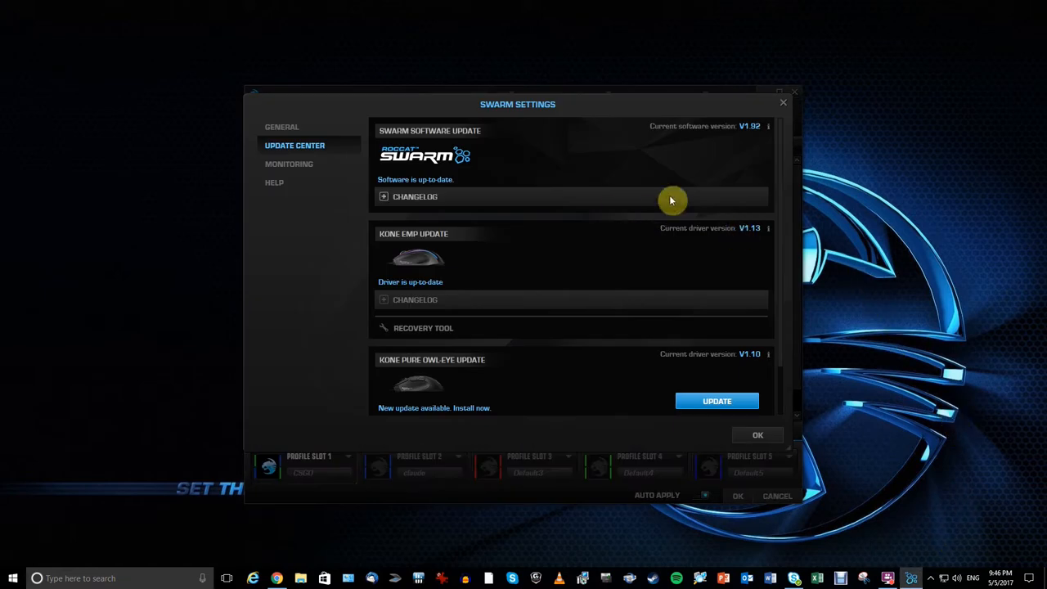
mouse_move(485, 200)
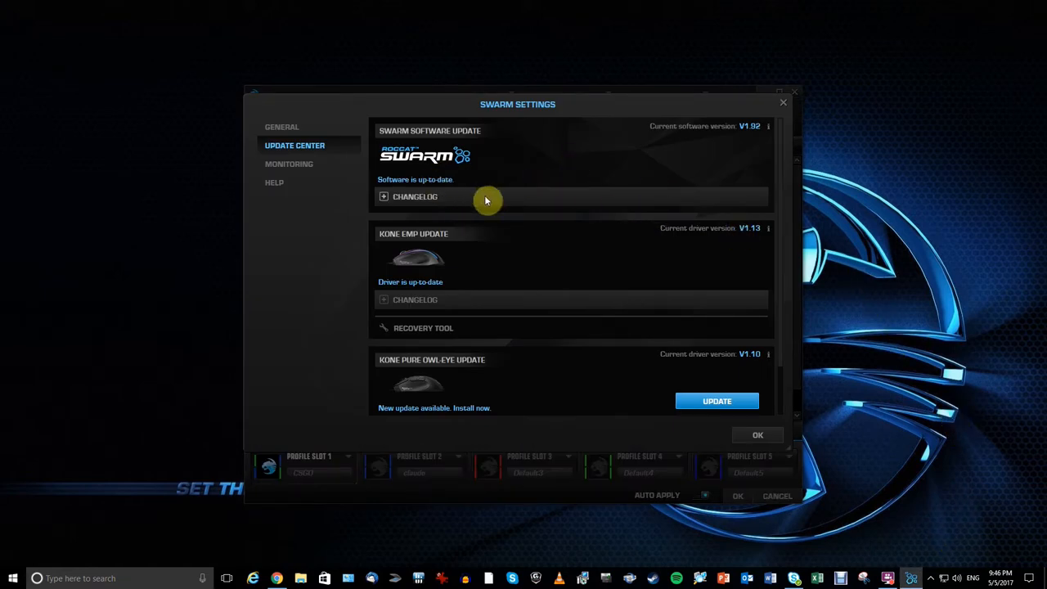
mouse_move(522, 226)
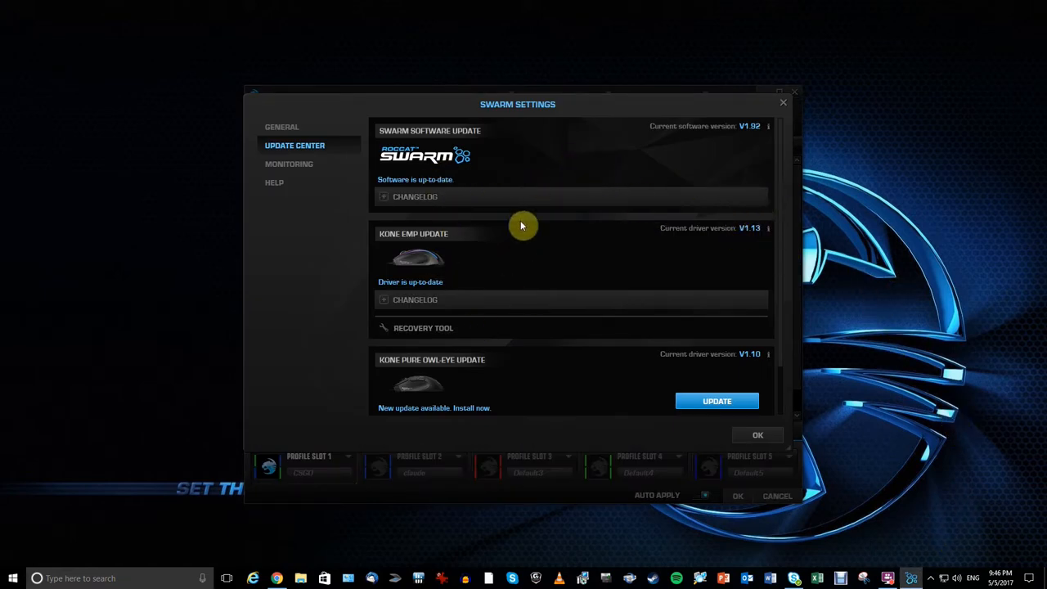
mouse_move(515, 252)
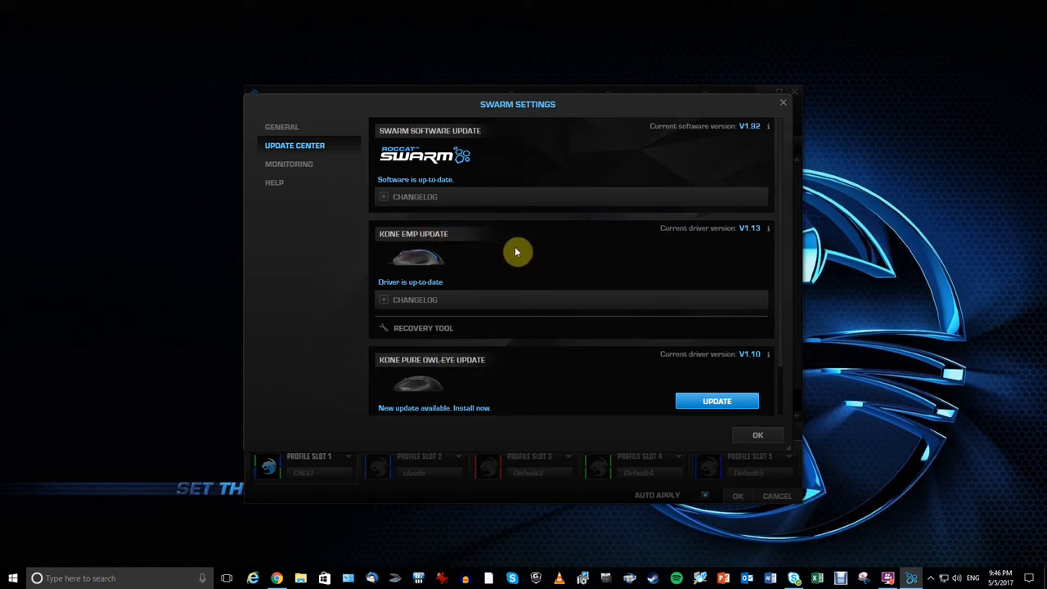
mouse_move(458, 401)
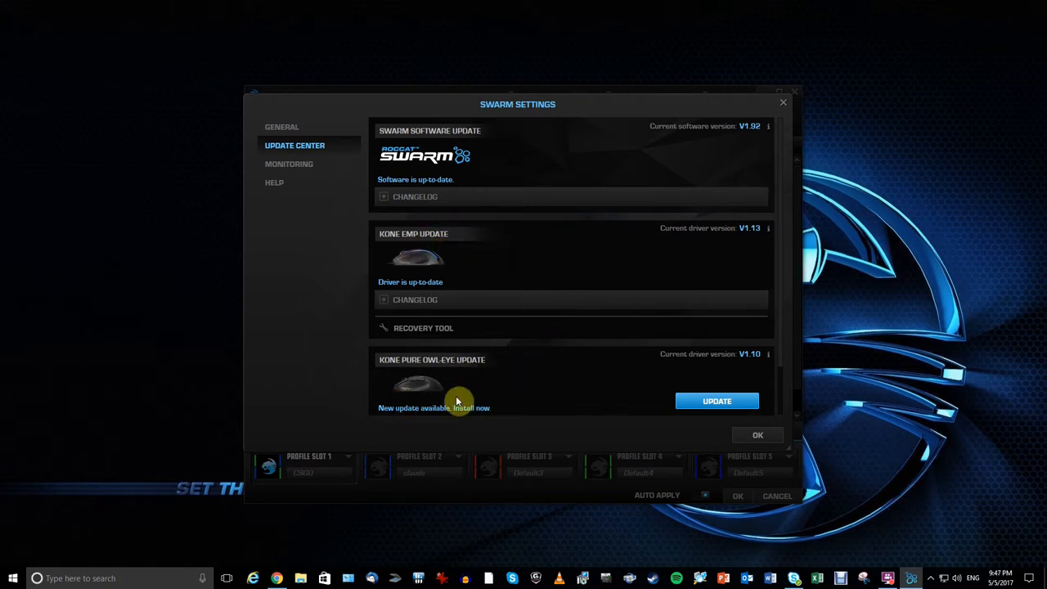
mouse_move(535, 369)
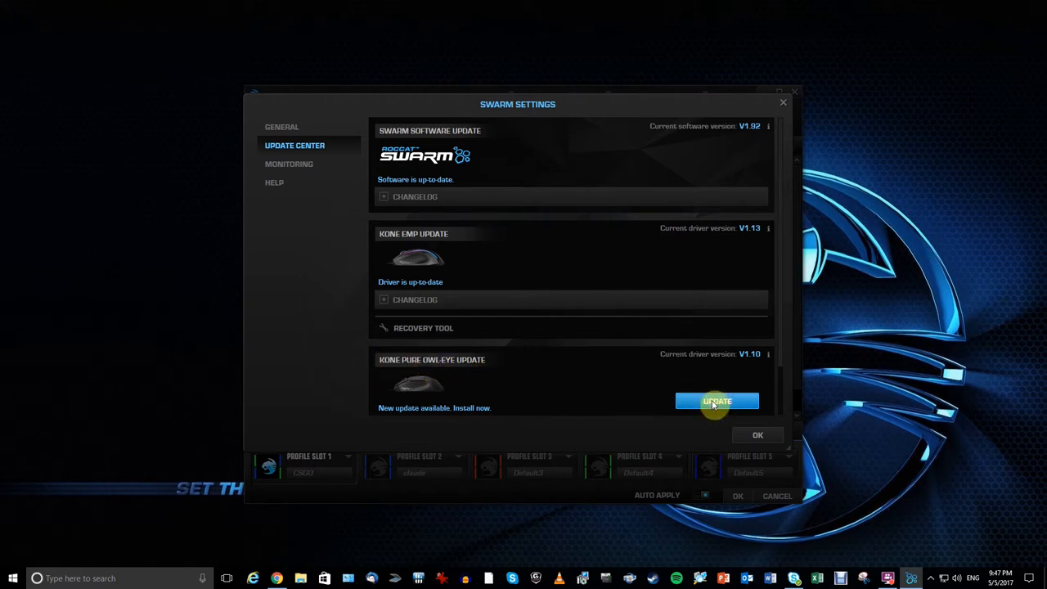
- Recover the Kone Pure Owl-Eye's V1.10 firmware until the update reaches 100%
left_click(716, 401)
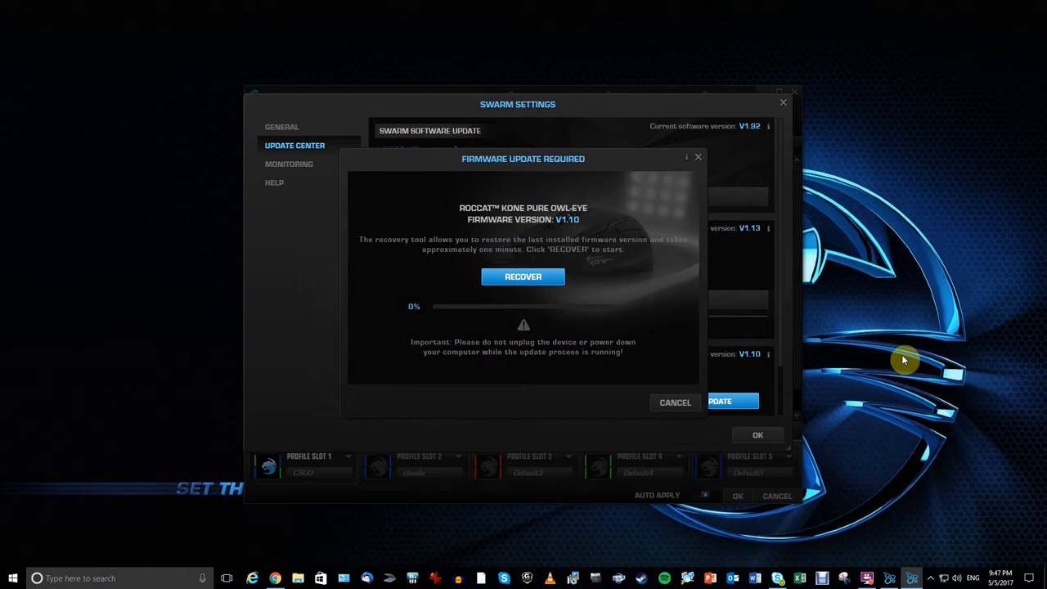
mouse_move(938, 257)
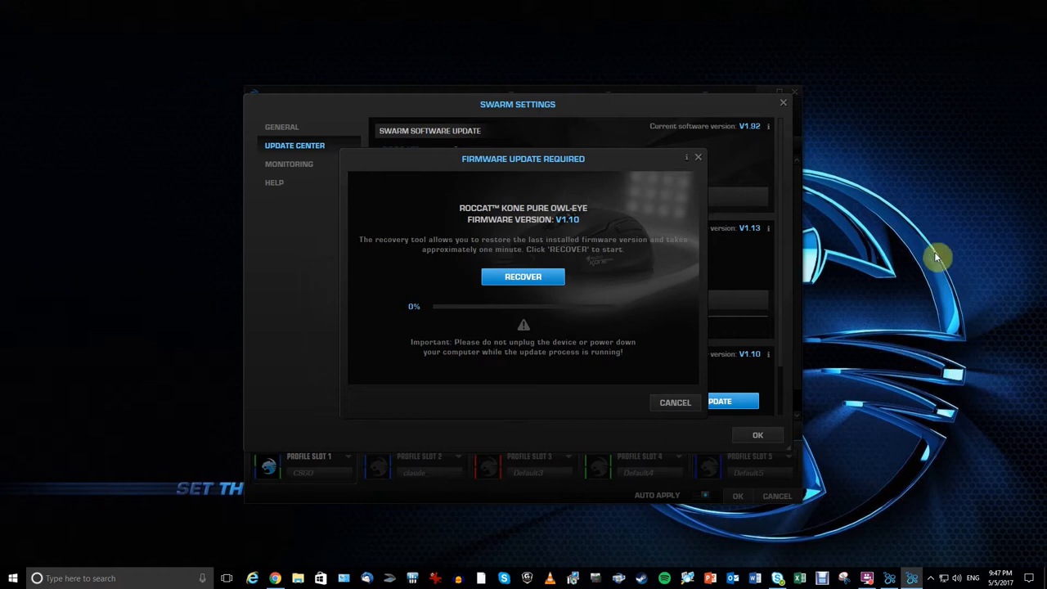
mouse_move(575, 161)
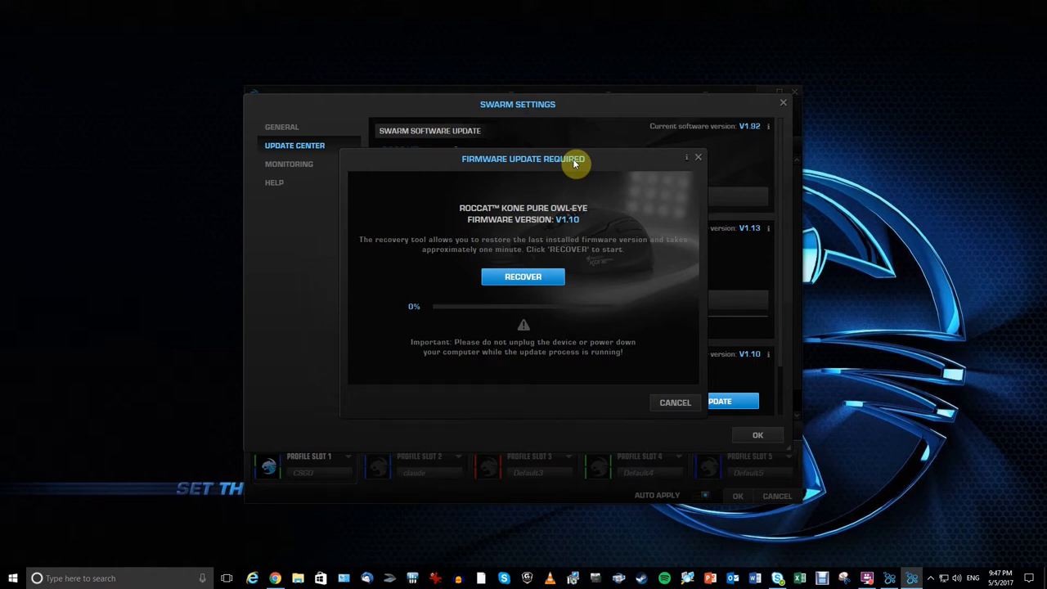
left_click(523, 276)
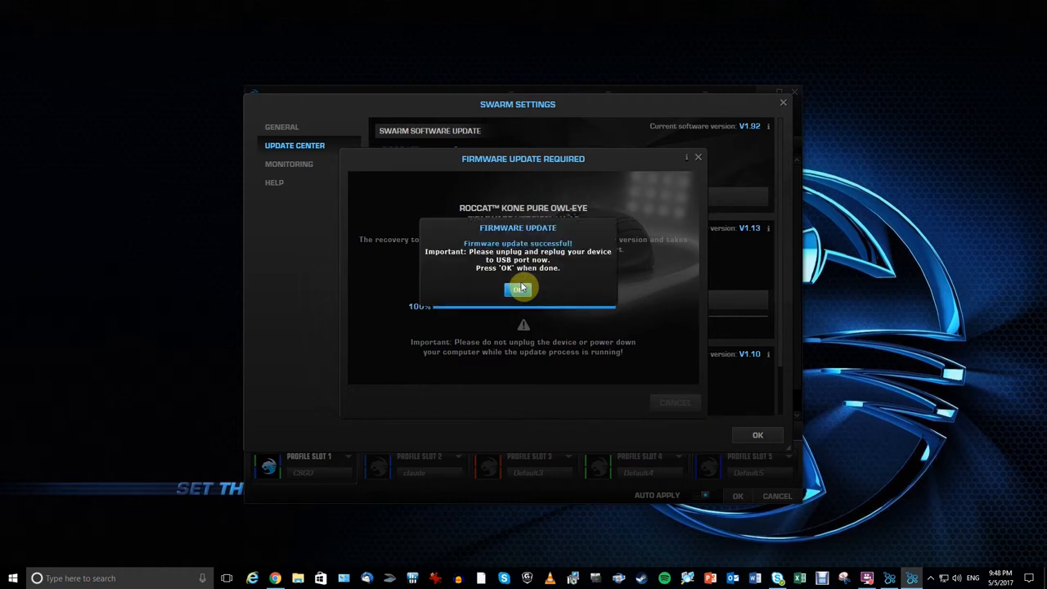
left_click(521, 288)
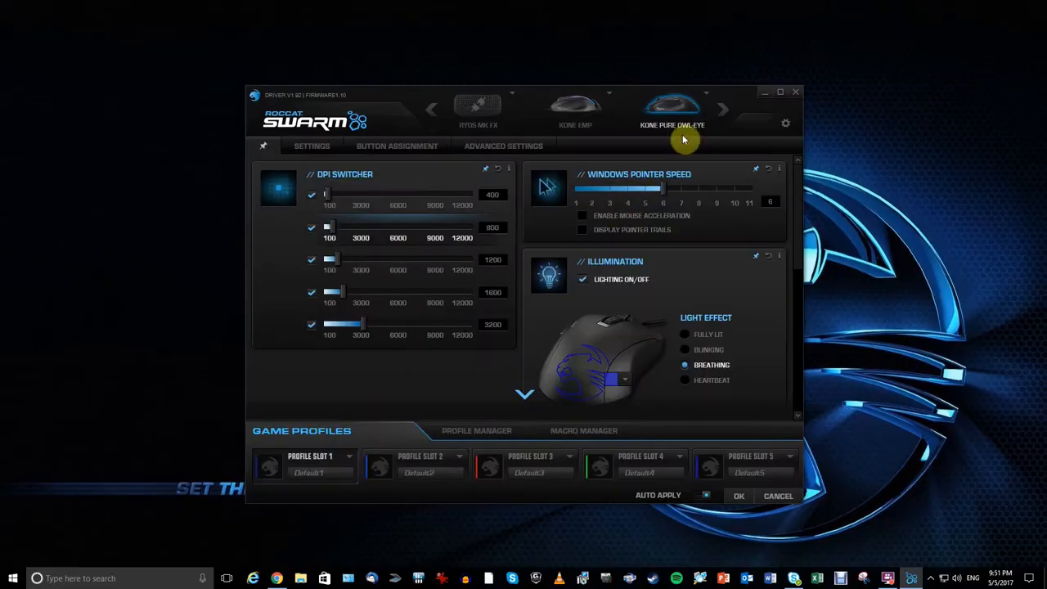
mouse_move(428, 179)
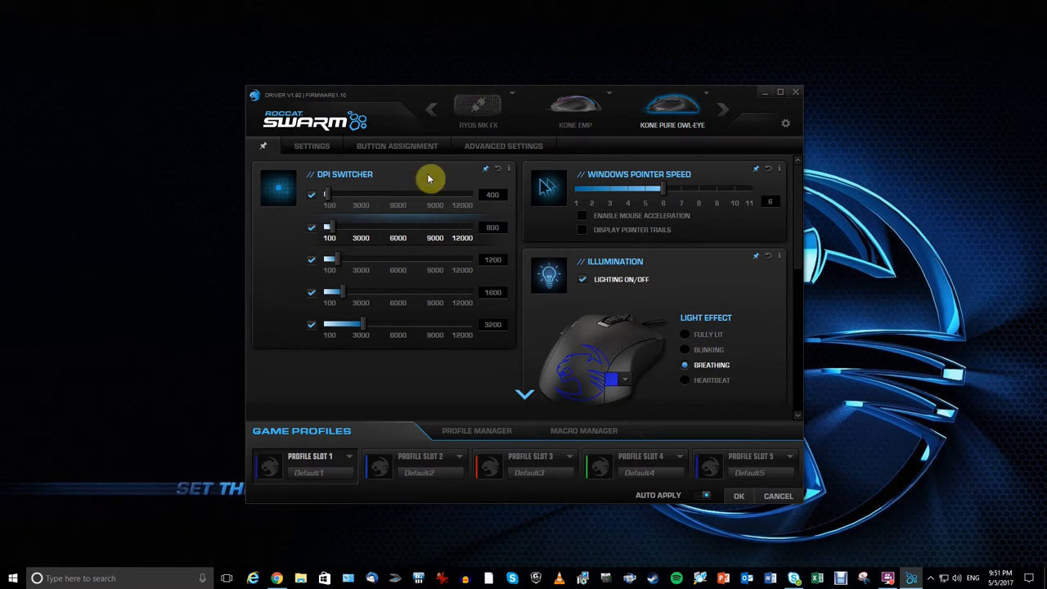
mouse_move(423, 206)
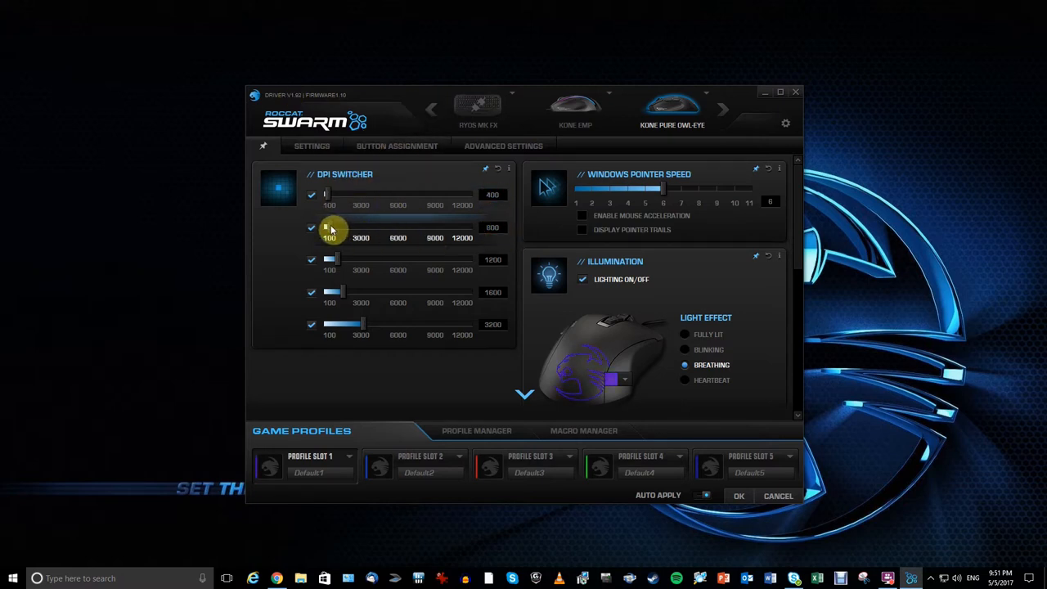
- Set the DPI switcher levels to 600, 1000 and 1200 on the second, fourth and fifth sliders
left_click_drag(331, 228, 327, 228)
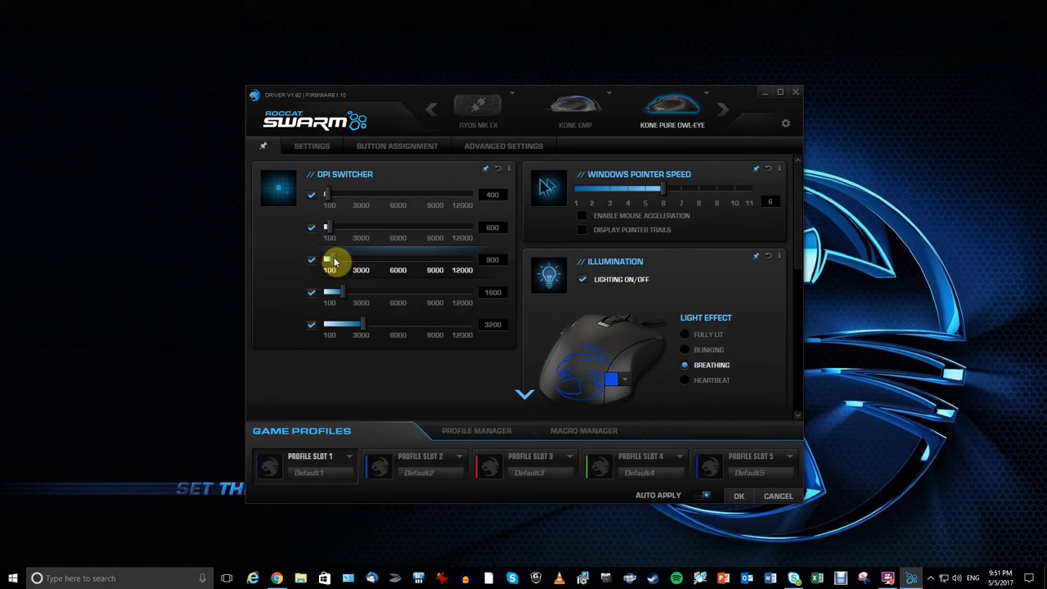
left_click_drag(352, 292, 334, 292)
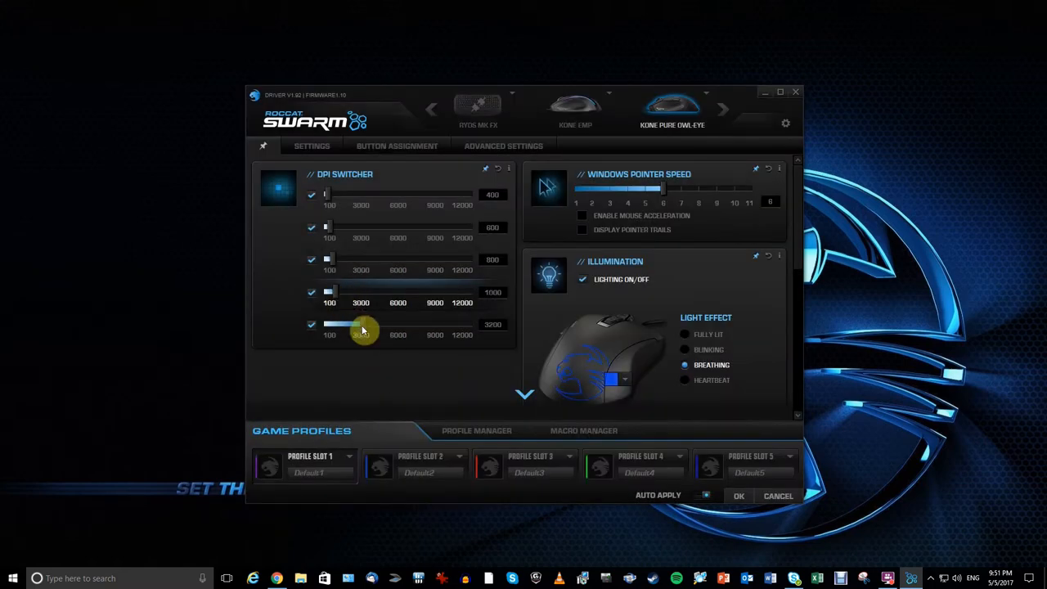
left_click_drag(364, 324, 351, 323)
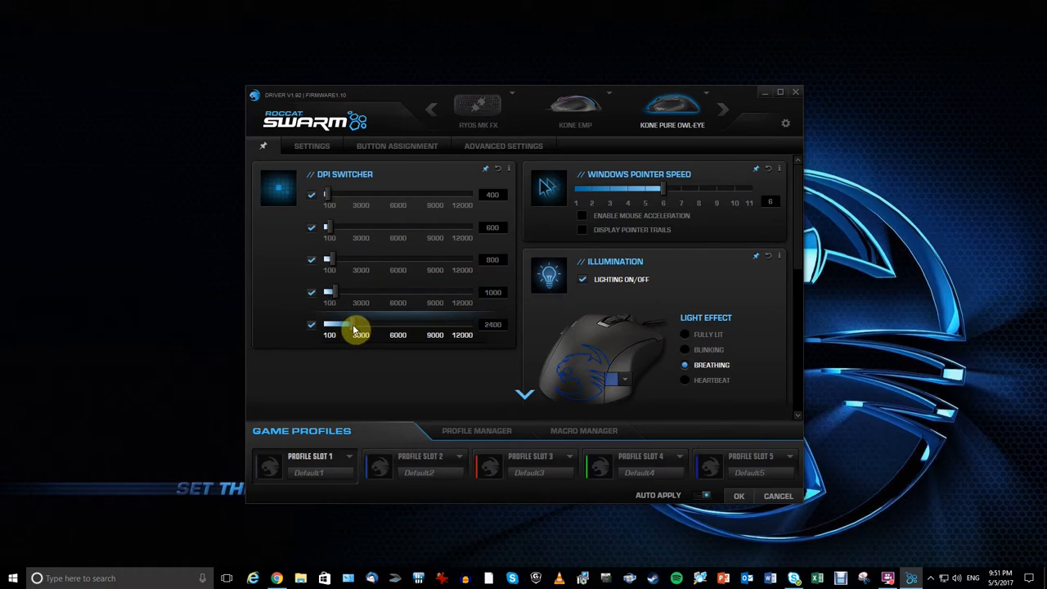
left_click_drag(354, 324, 341, 324)
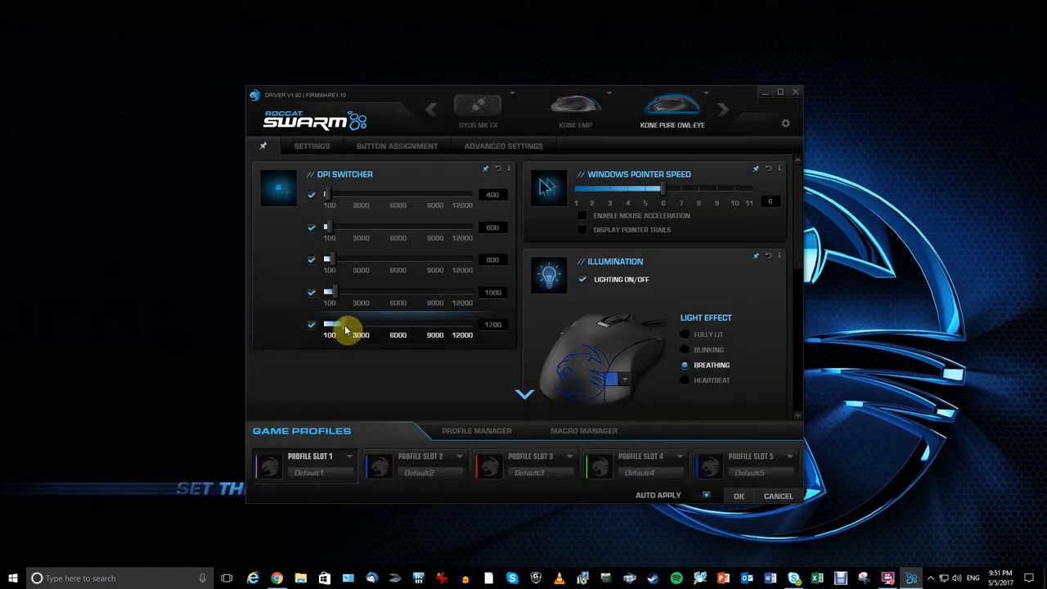
left_click_drag(348, 326, 335, 326)
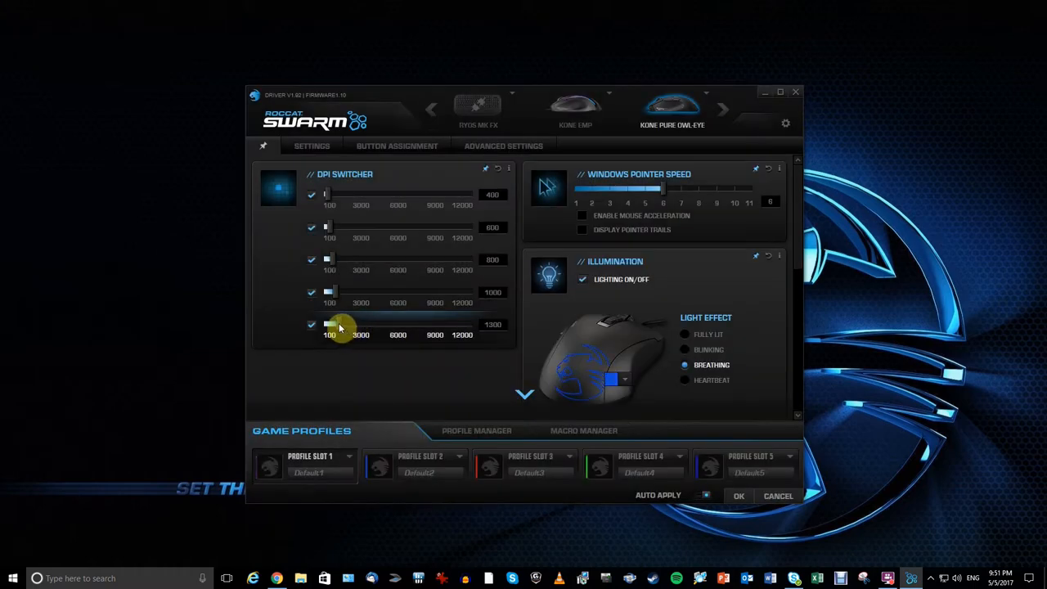
left_click_drag(343, 326, 336, 326)
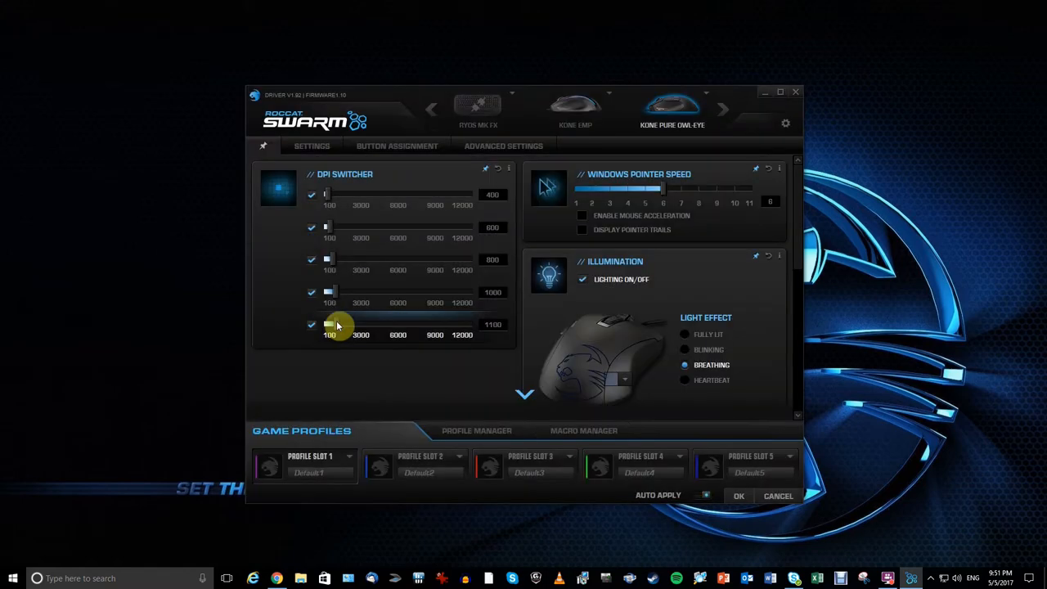
left_click_drag(333, 324, 343, 325)
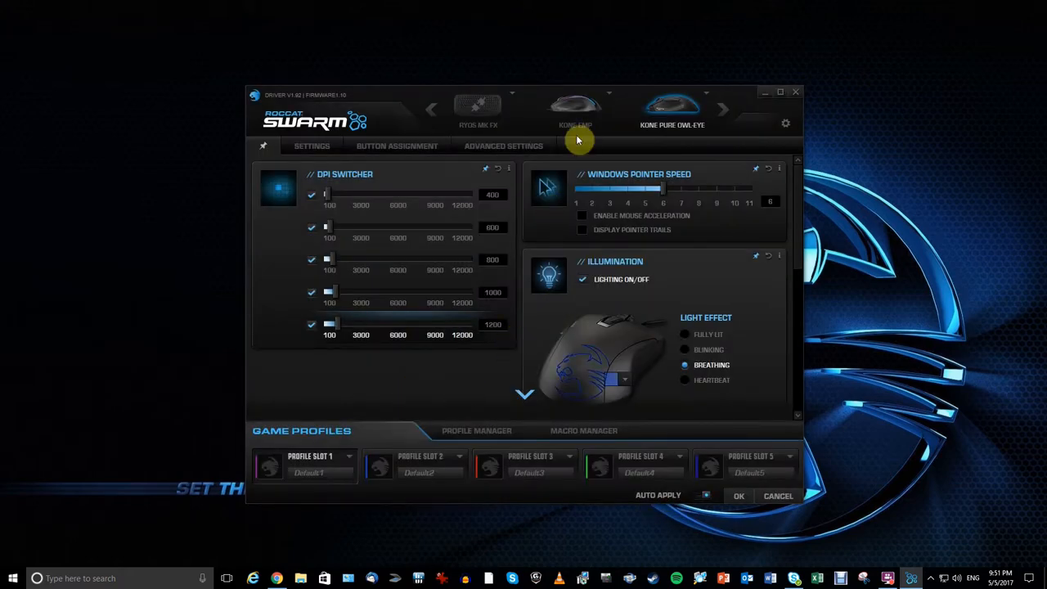
mouse_move(615, 211)
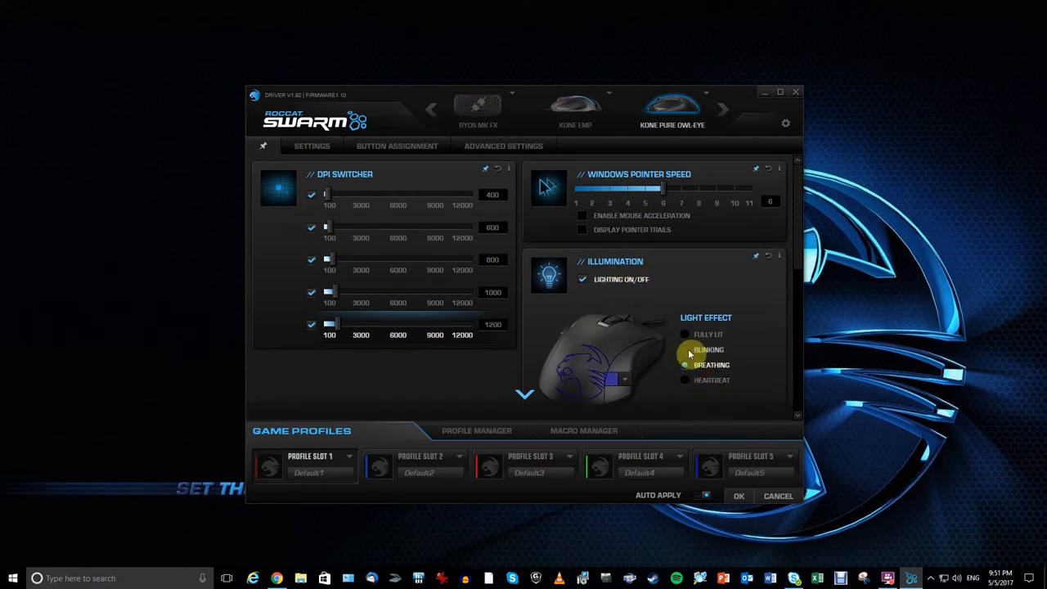
left_click(711, 365)
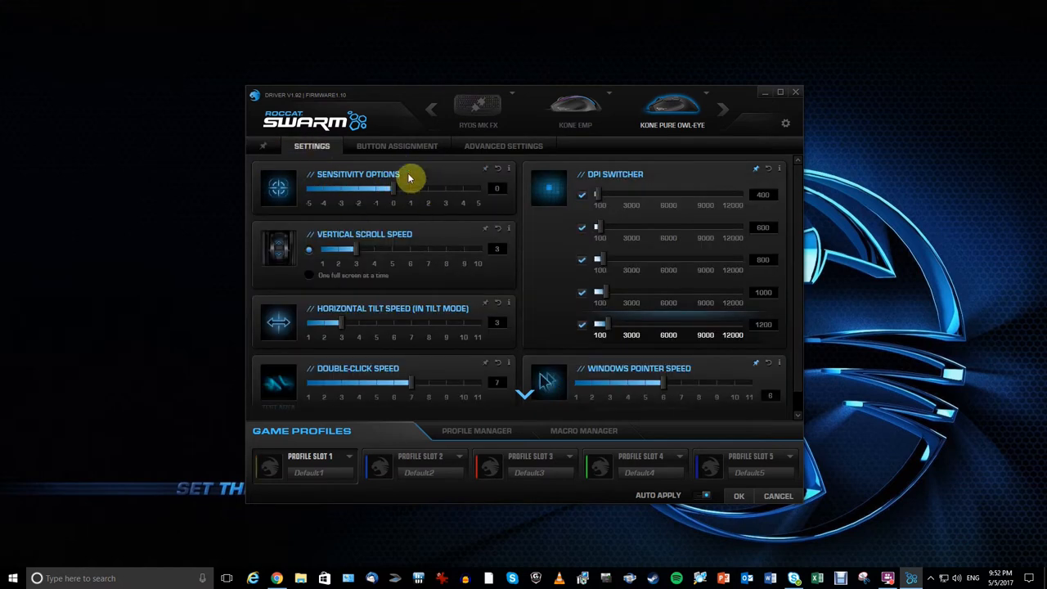
mouse_move(382, 244)
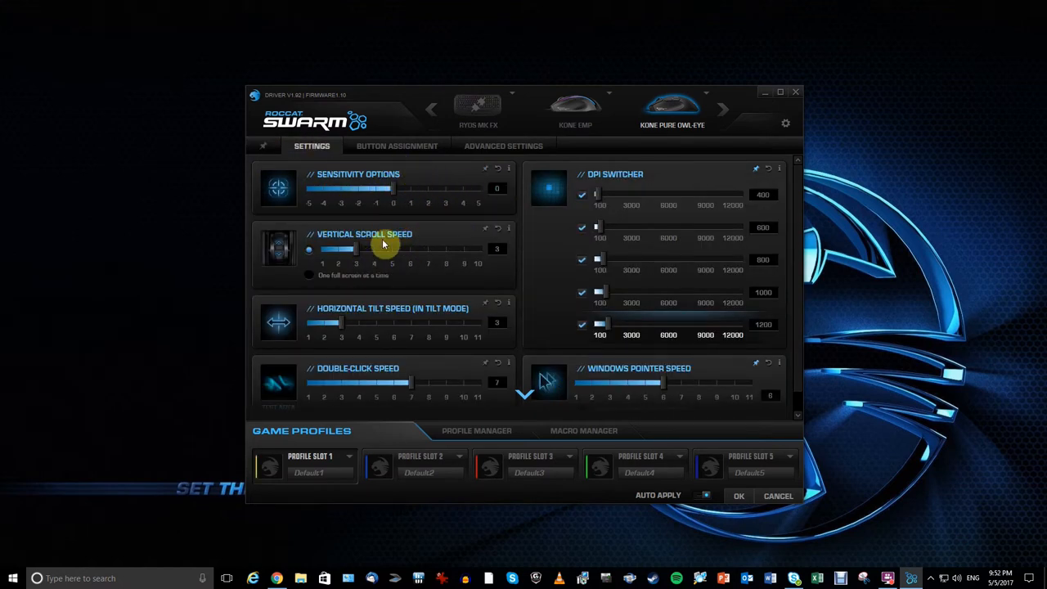
mouse_move(335, 329)
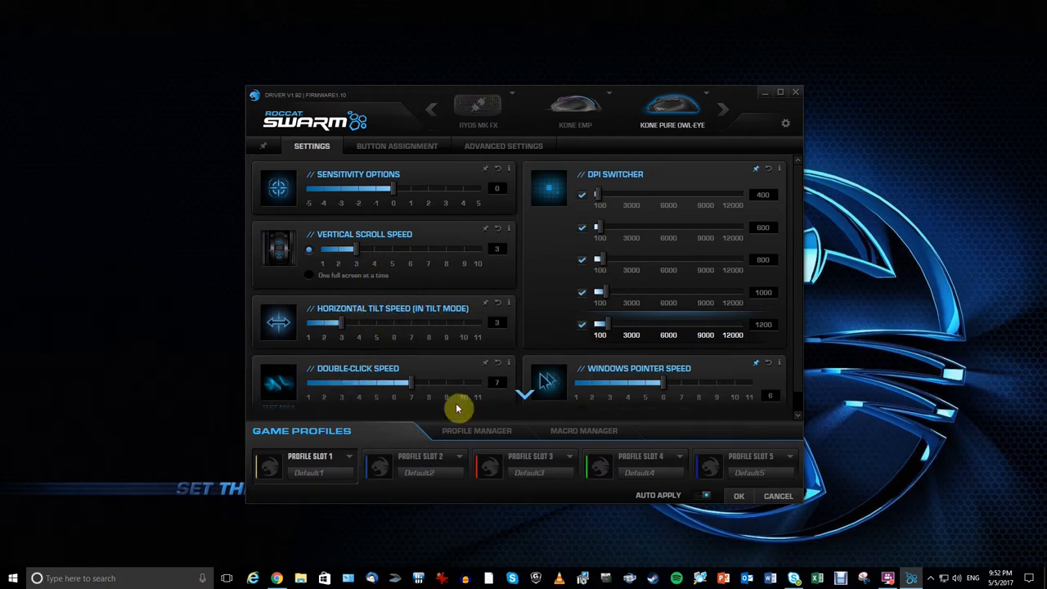
mouse_move(575, 111)
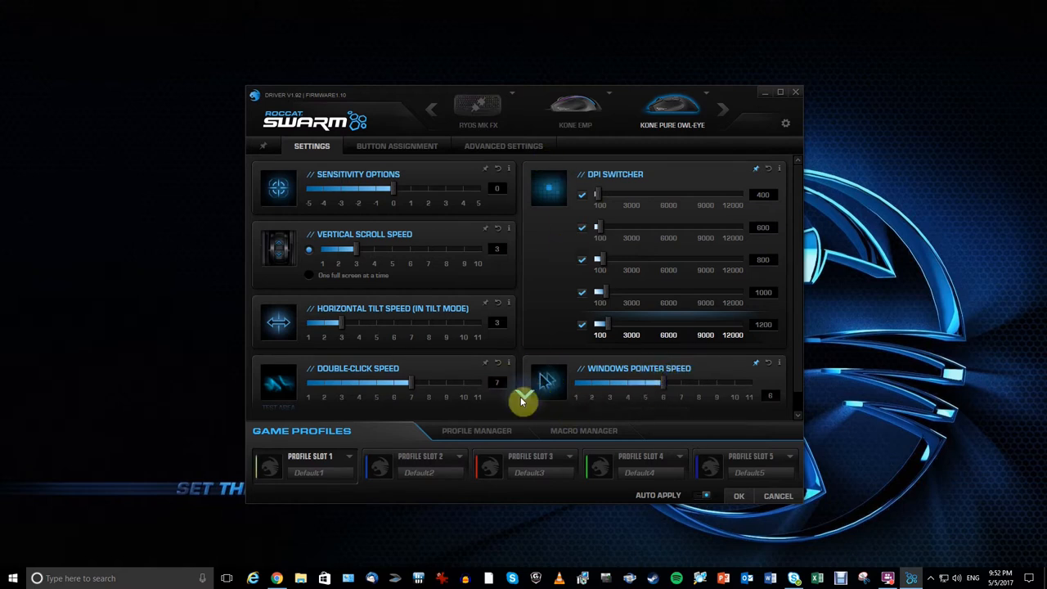
scroll("down", 3)
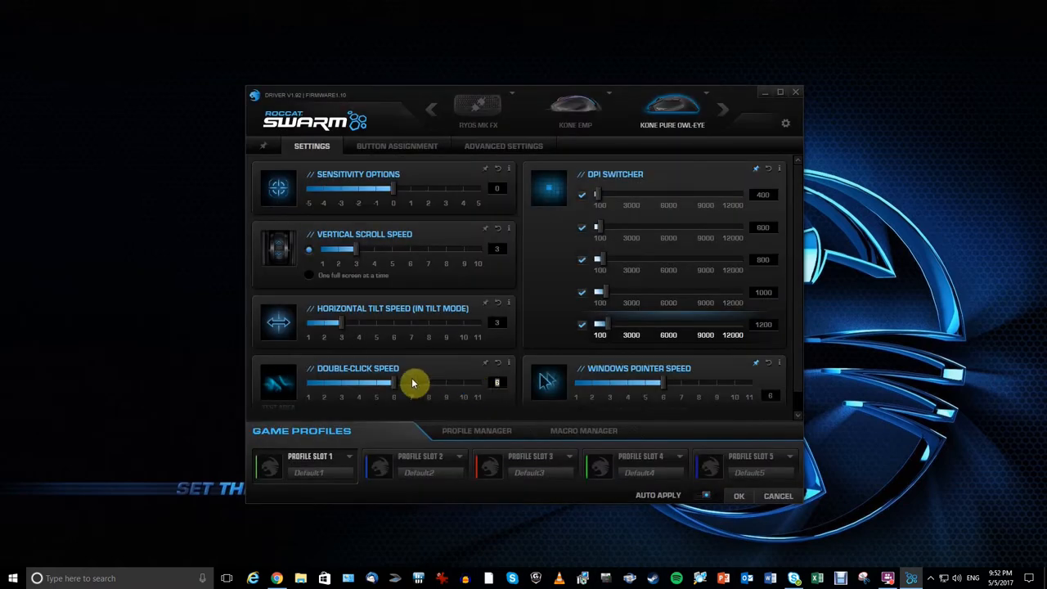
left_click_drag(393, 382, 411, 382)
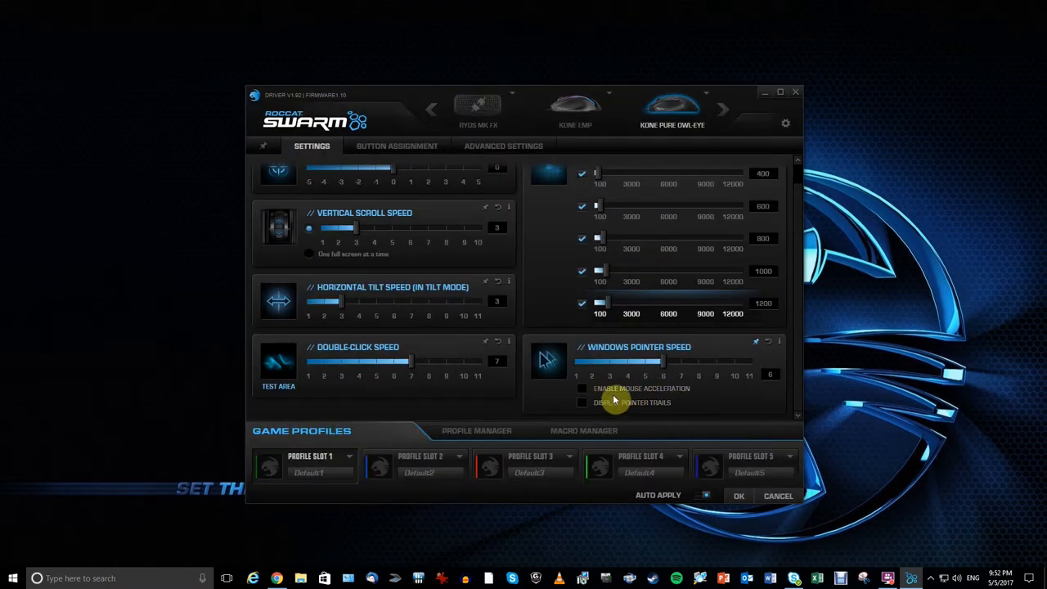
mouse_move(434, 148)
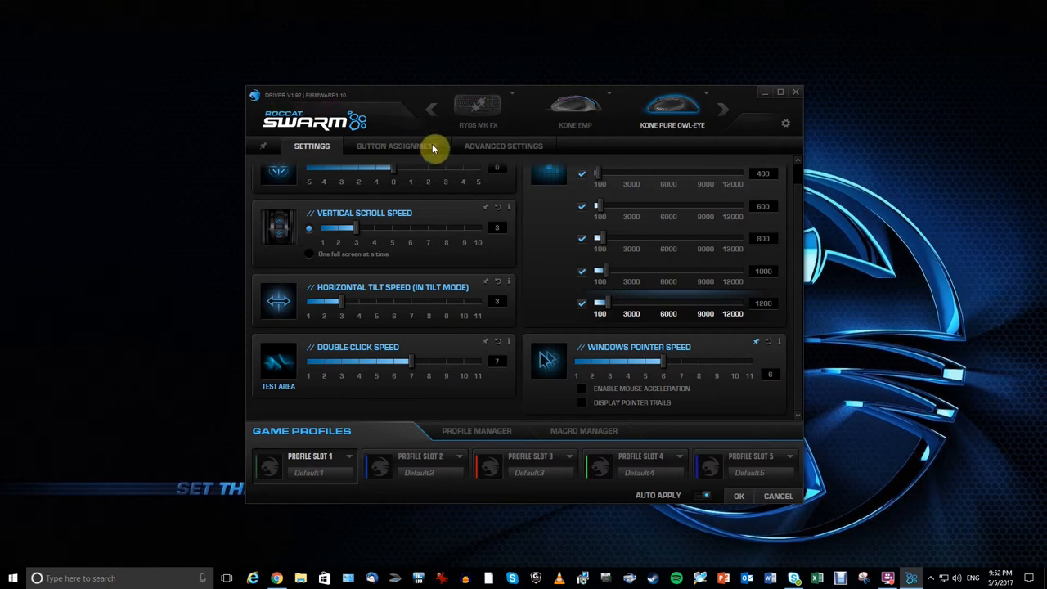
left_click(396, 145)
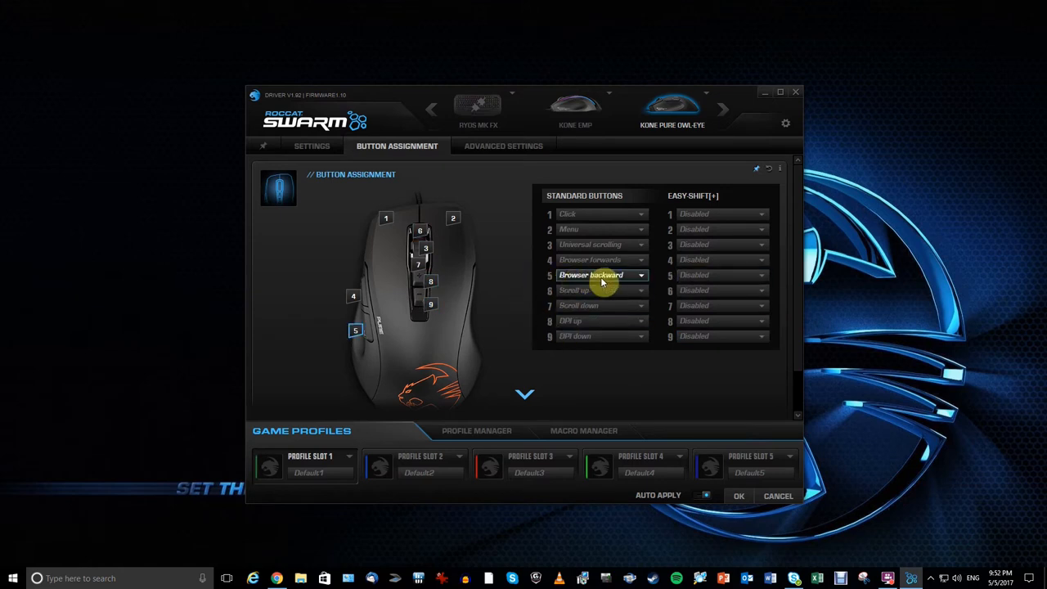
- Set button 5 to Easy-Shift[+] and bring up button 3's function list after browsing My Macros
left_click(601, 275)
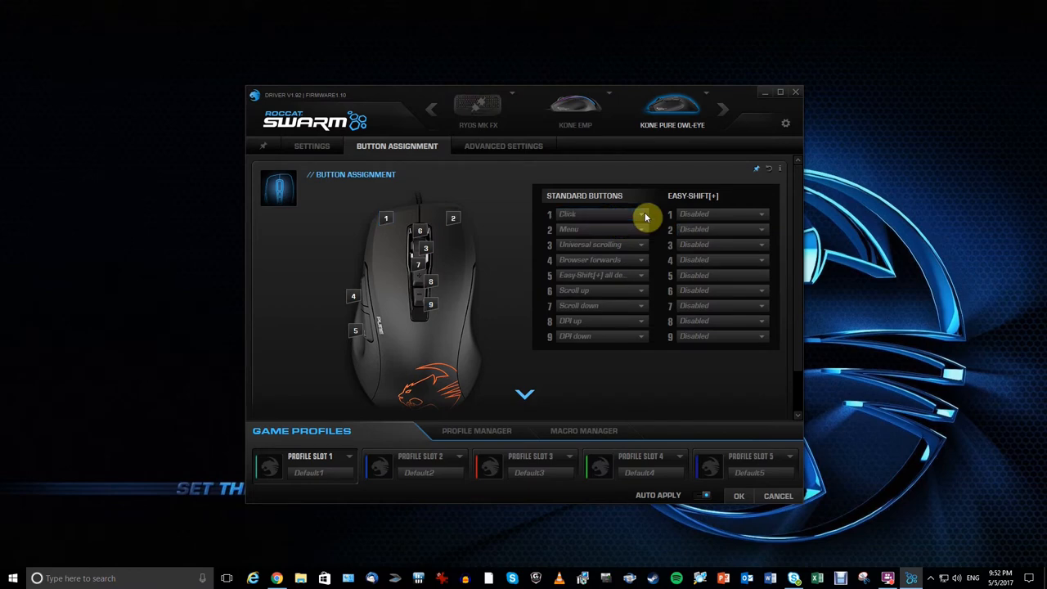
left_click(593, 229)
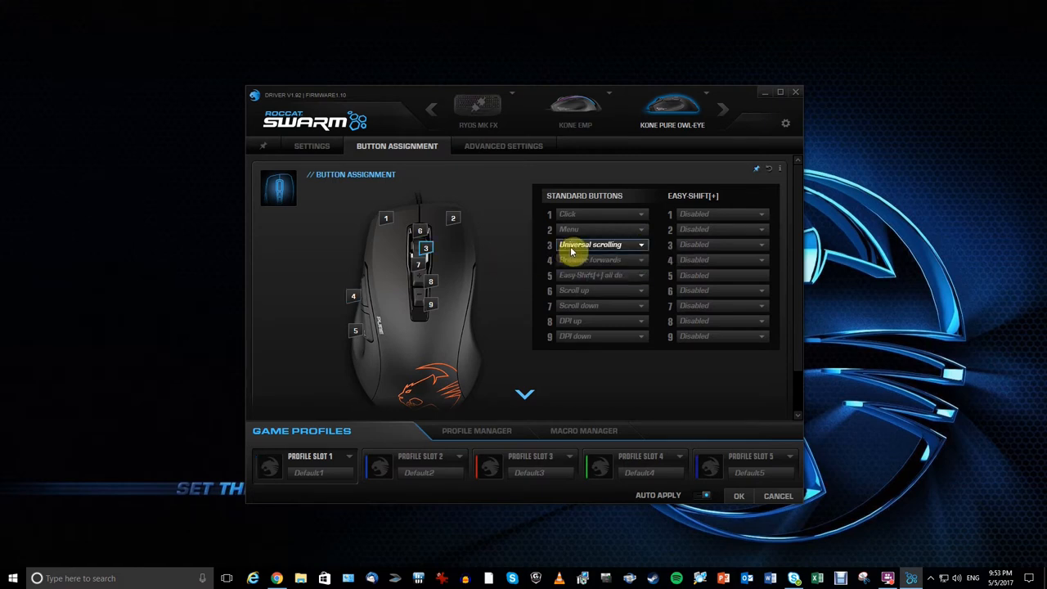
left_click(641, 260)
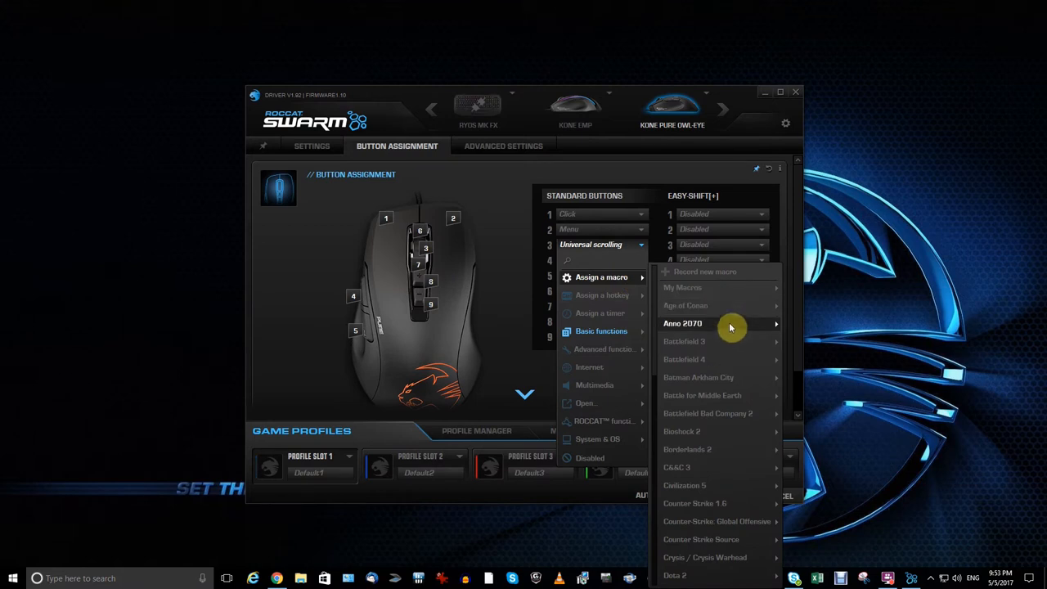
mouse_move(682, 288)
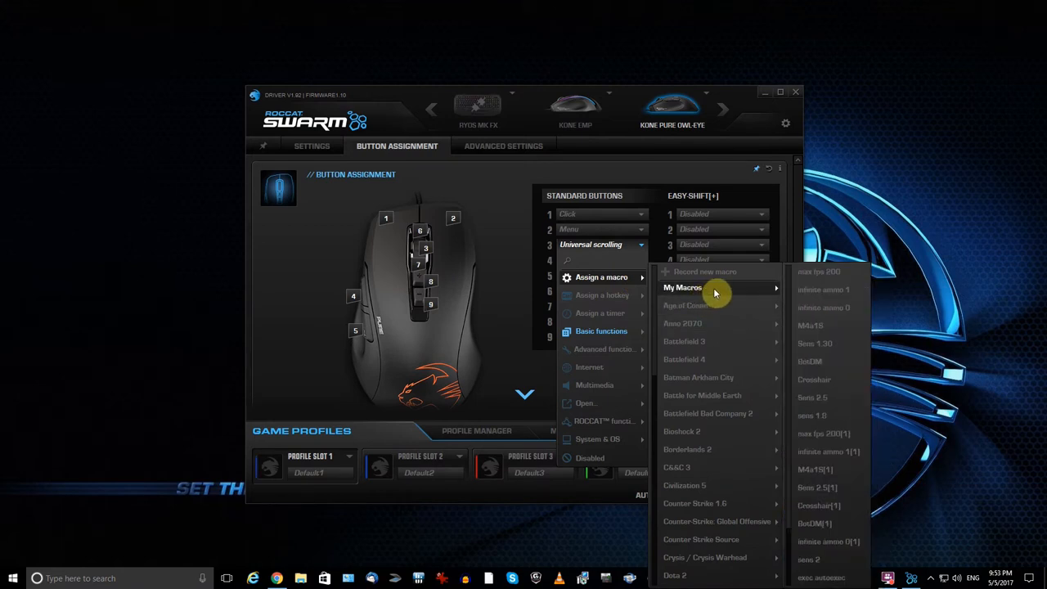
mouse_move(754, 296)
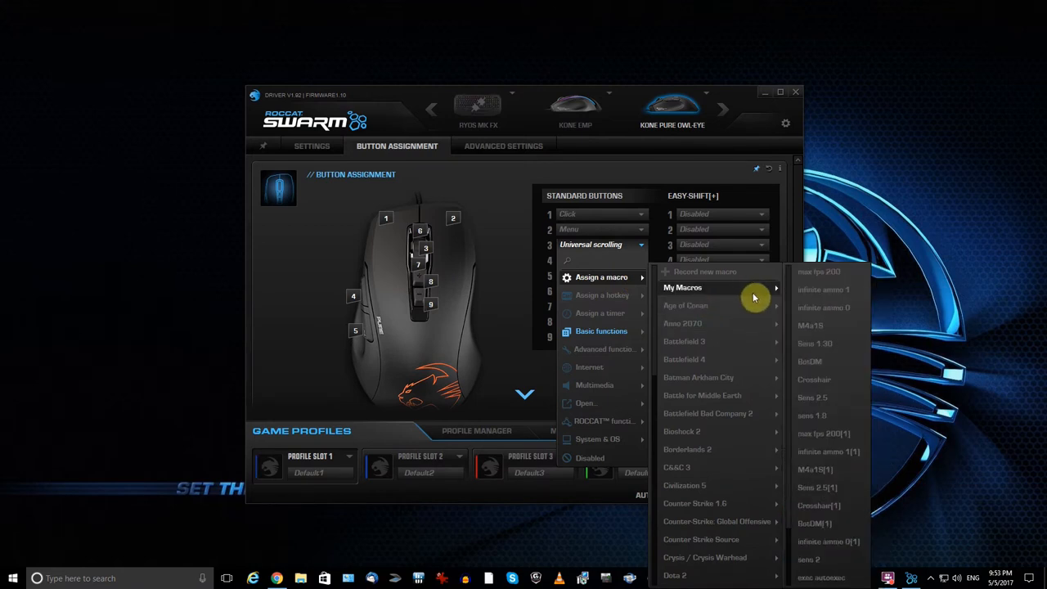
mouse_move(822, 558)
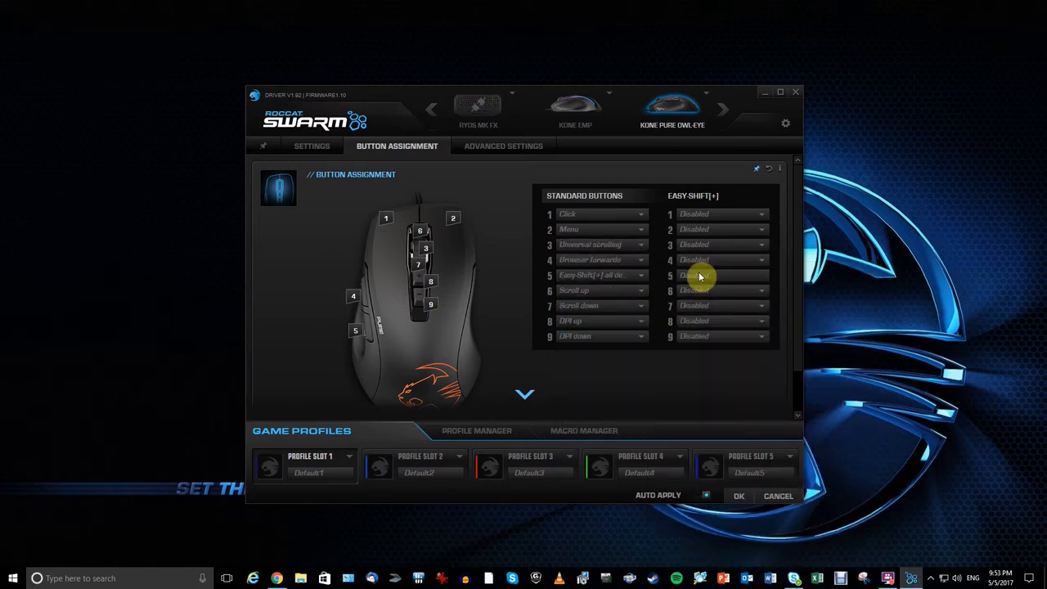
left_click(583, 430)
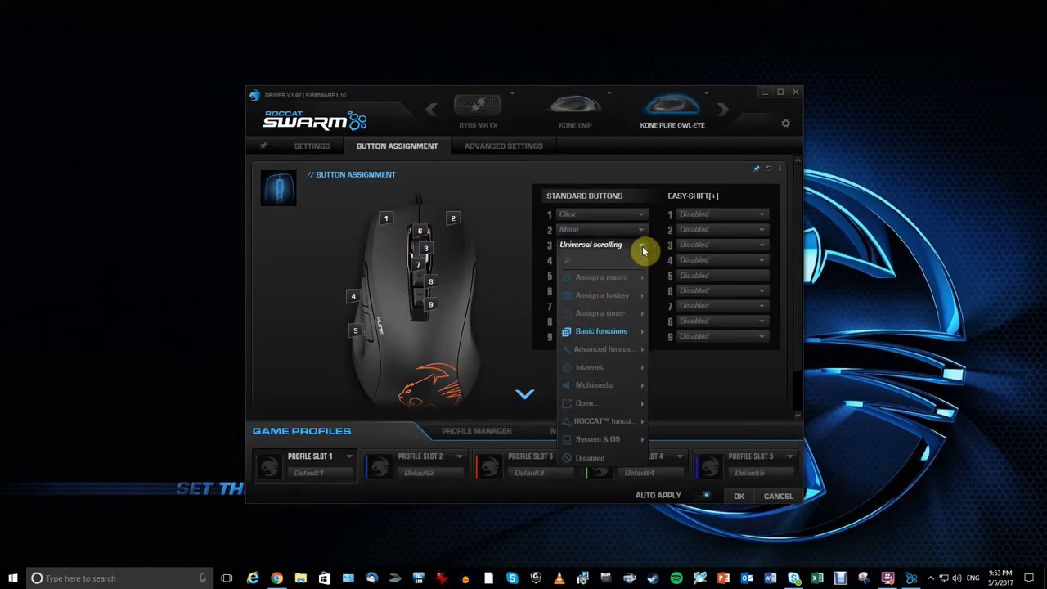
mouse_move(603, 295)
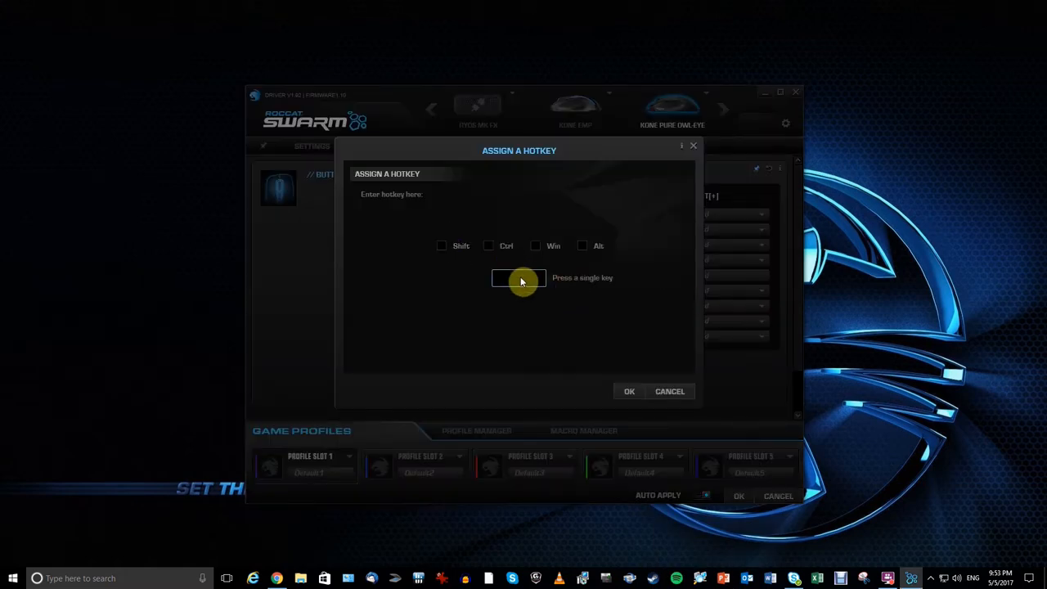
mouse_move(517, 283)
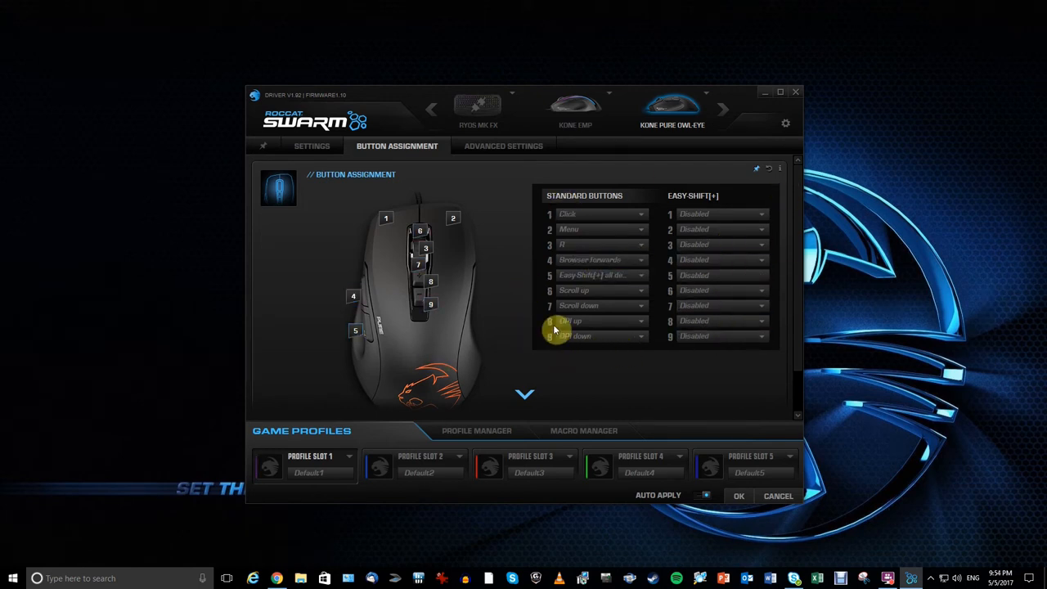
- Give Easy-Shift button 2 the exec autoexec macro from My Macros
left_click(762, 229)
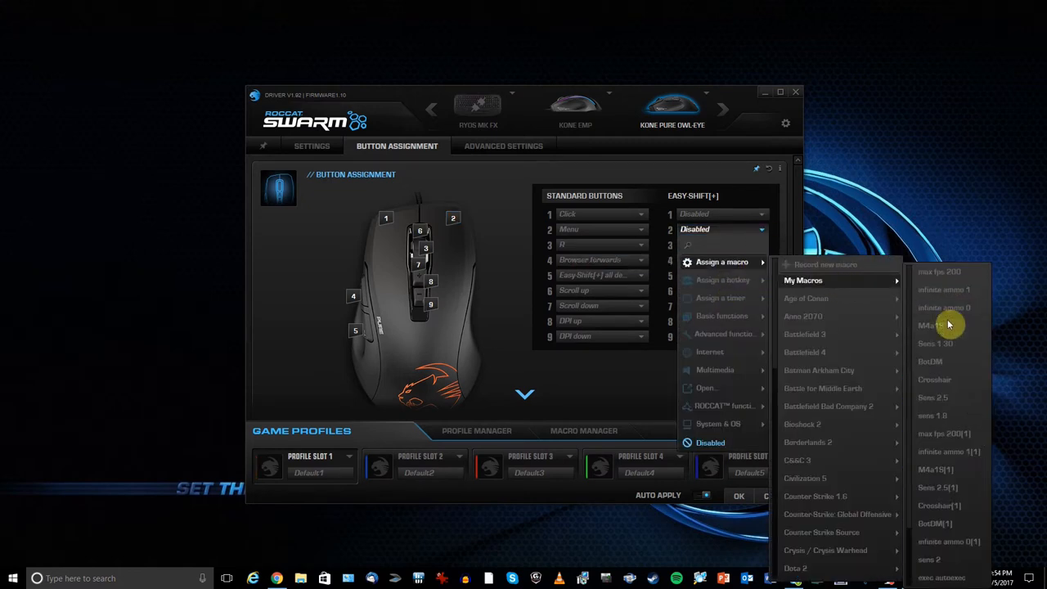
mouse_move(939, 505)
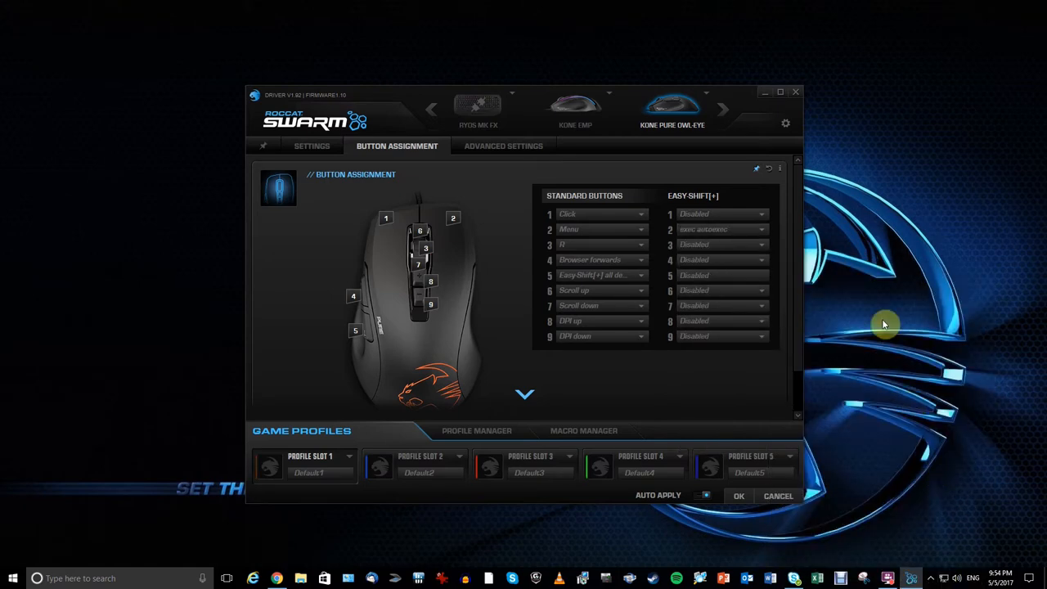
mouse_move(799, 294)
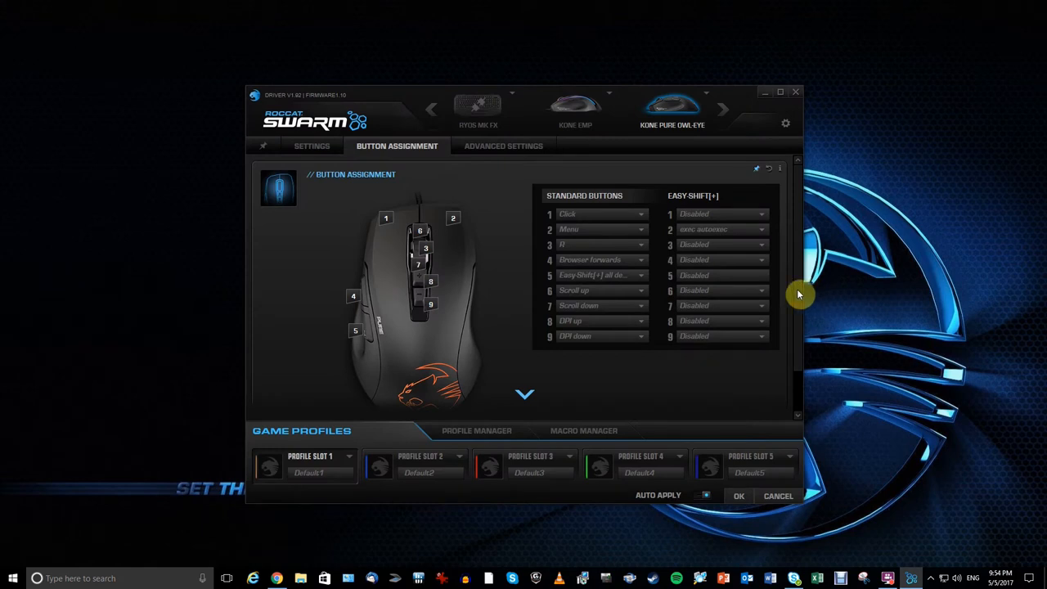
mouse_move(619, 405)
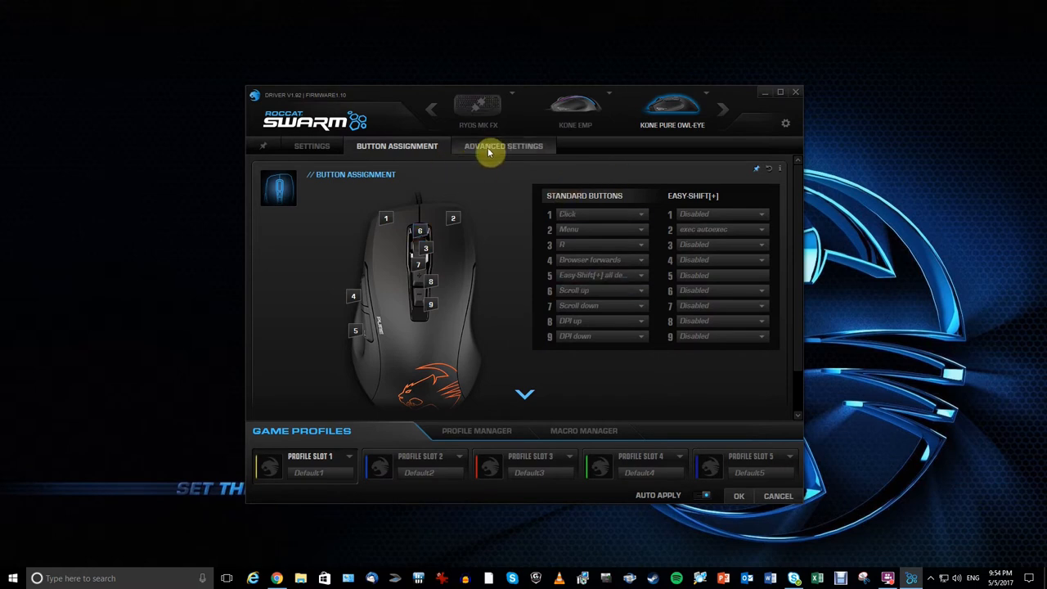
left_click(503, 145)
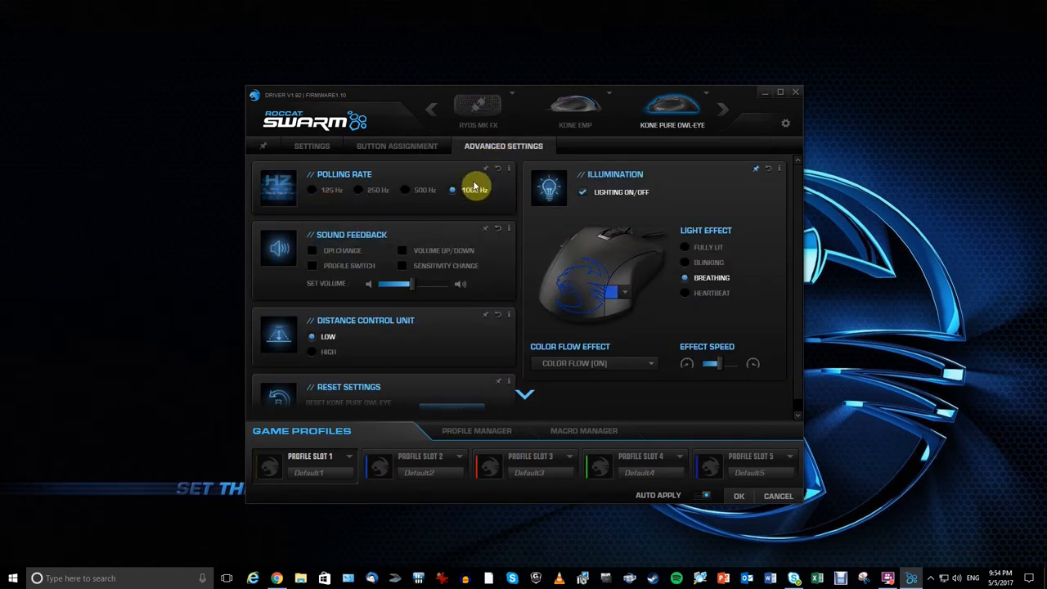
- Enable sound feedback on DPI change in the advanced settings
left_click(452, 189)
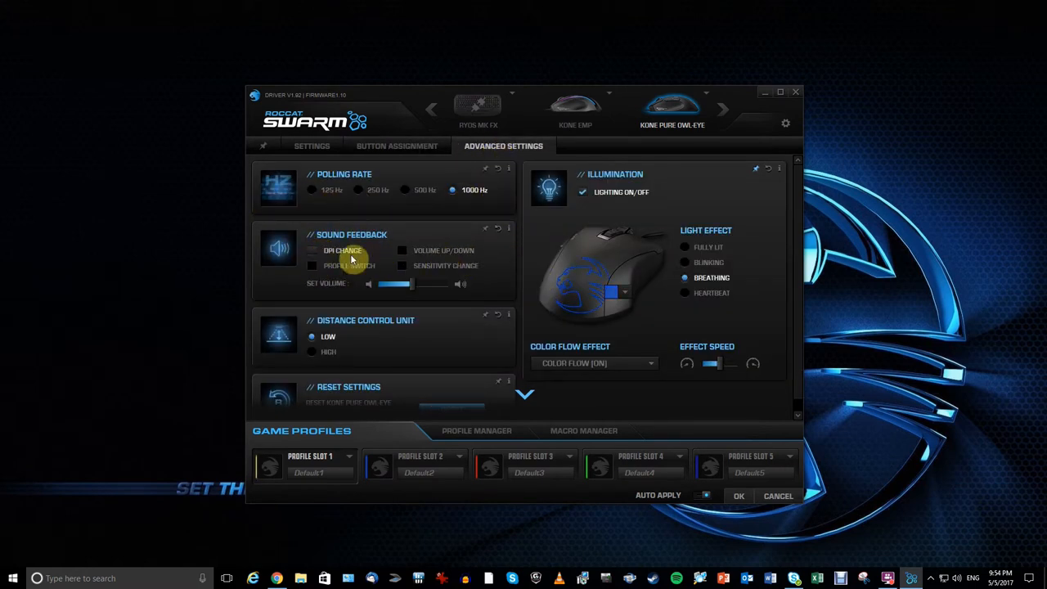
left_click(312, 250)
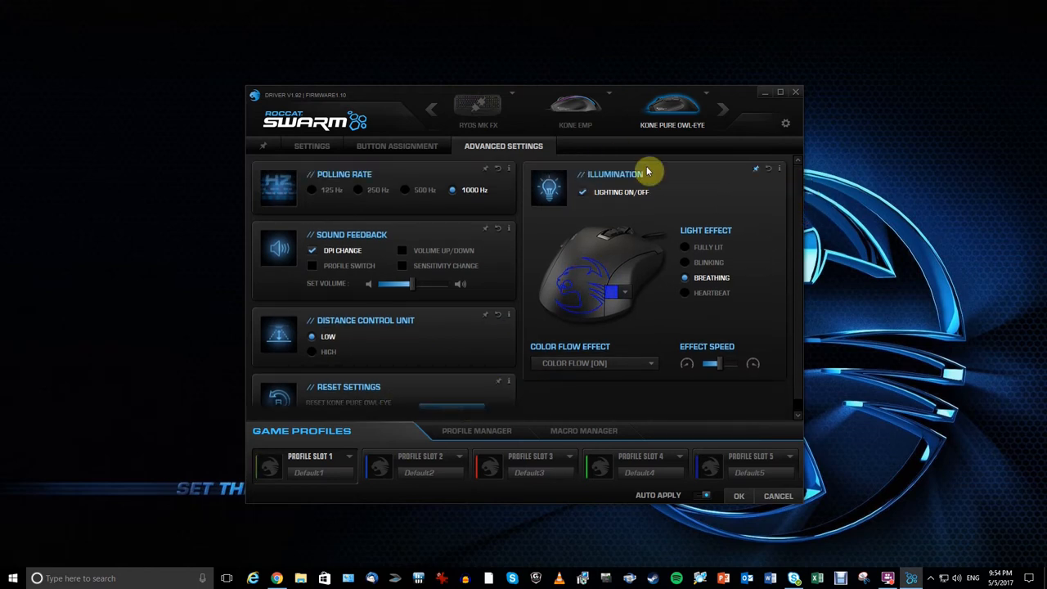
mouse_move(609, 266)
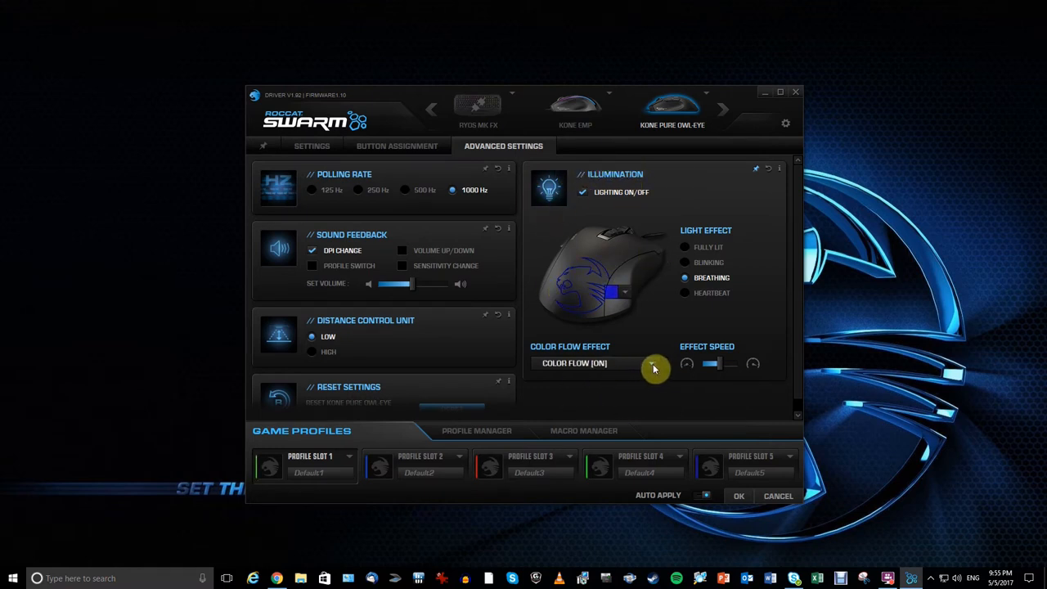
- Set Color Flow to Off and pick a fixed blue (R 0, G 72, B 255) lighting color
left_click(650, 363)
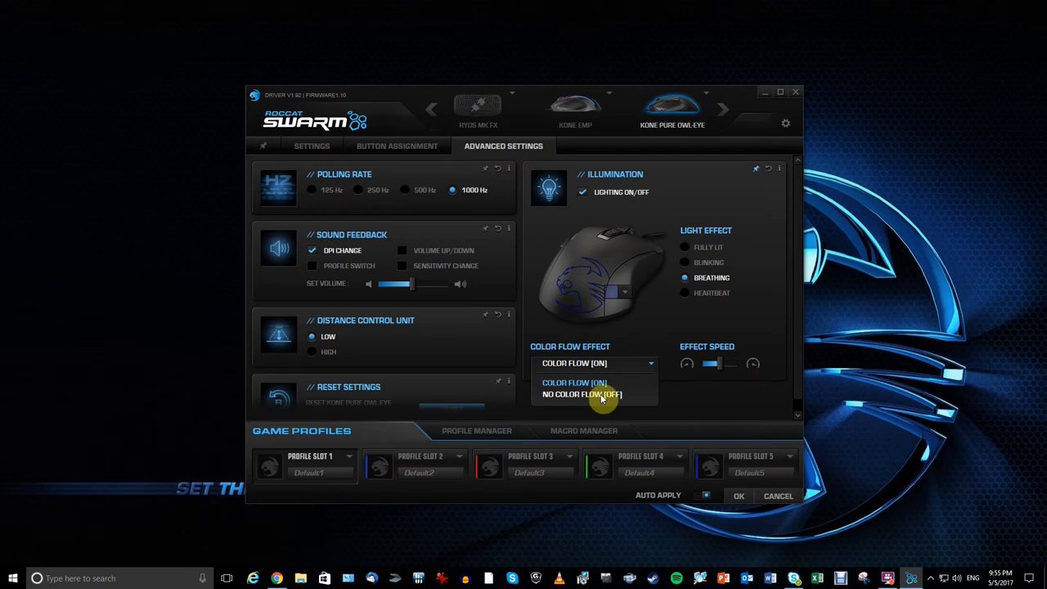
left_click(581, 394)
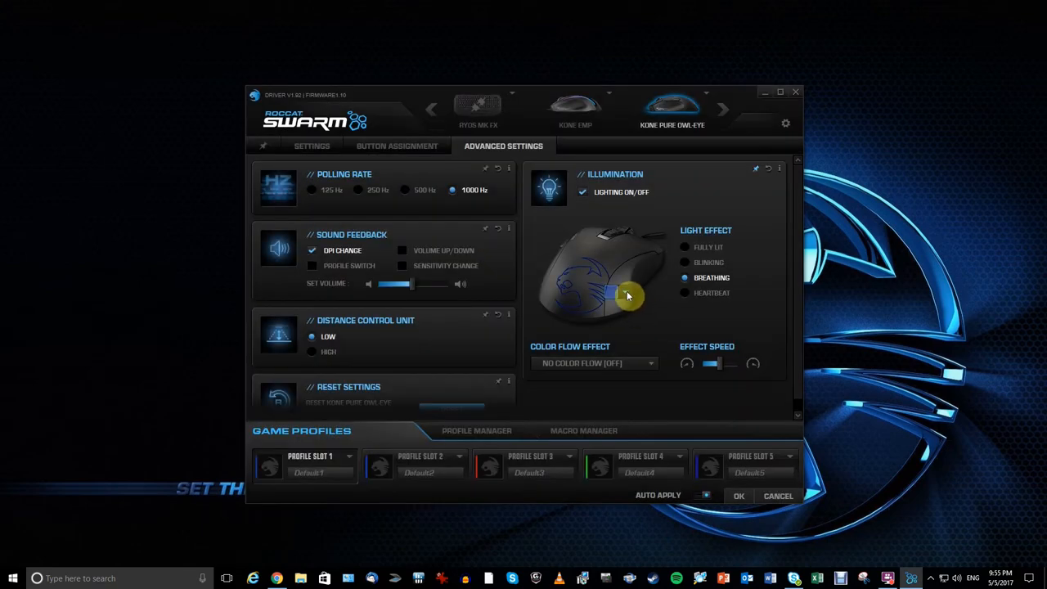
left_click(611, 292)
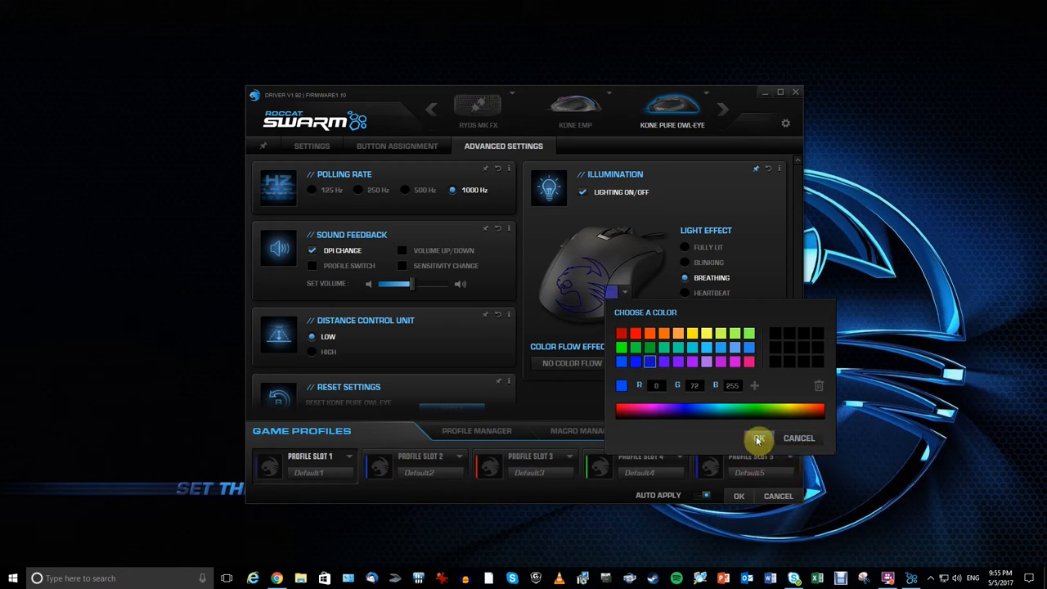
left_click(642, 349)
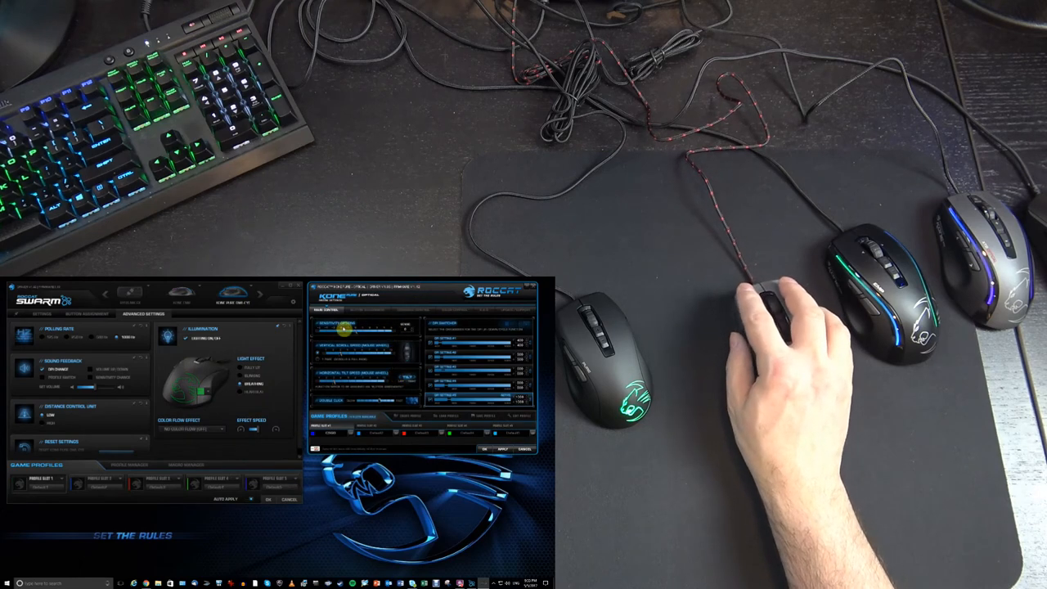
- Show the Kone Pure Military's standard and Easy-Shift button assignments
left_click(352, 310)
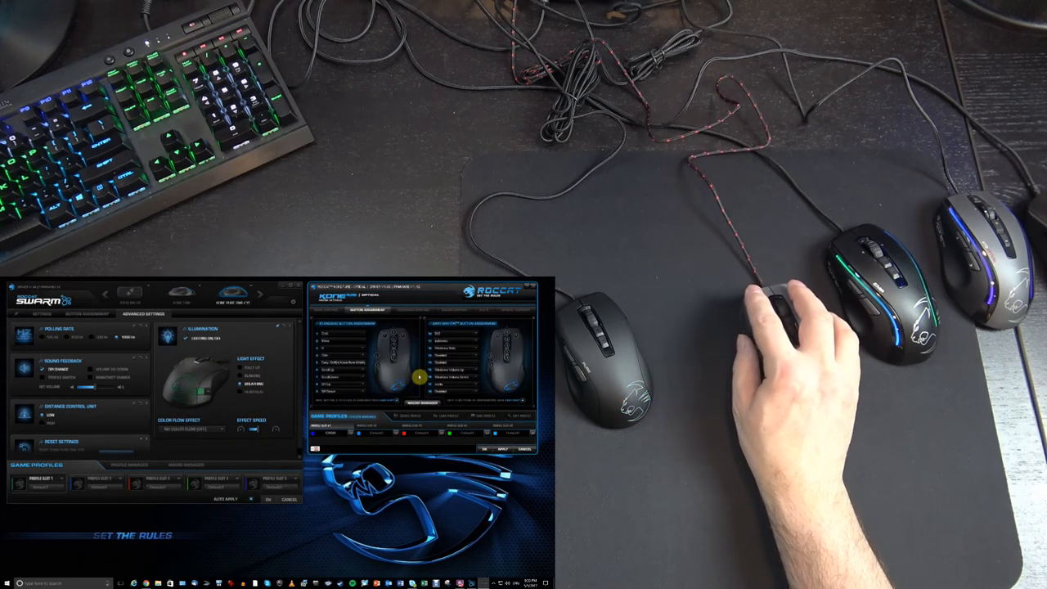